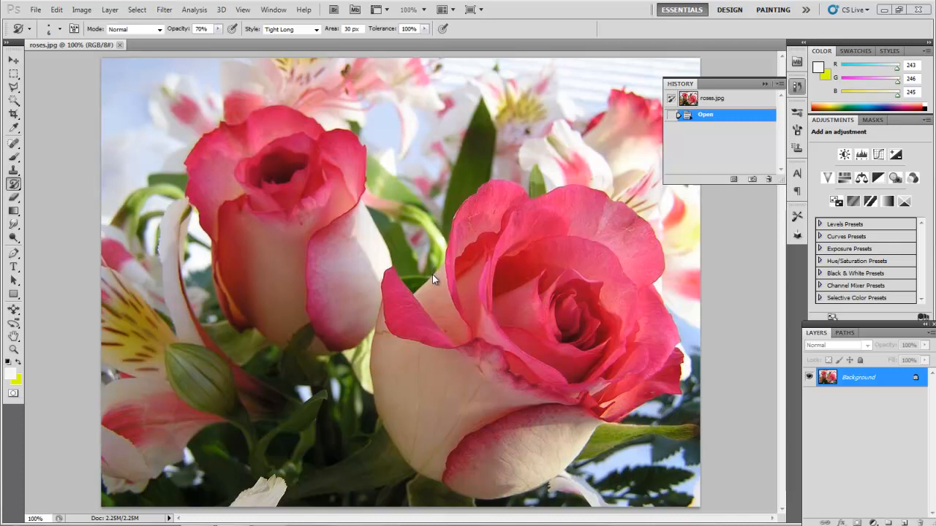
mouse_move(430, 278)
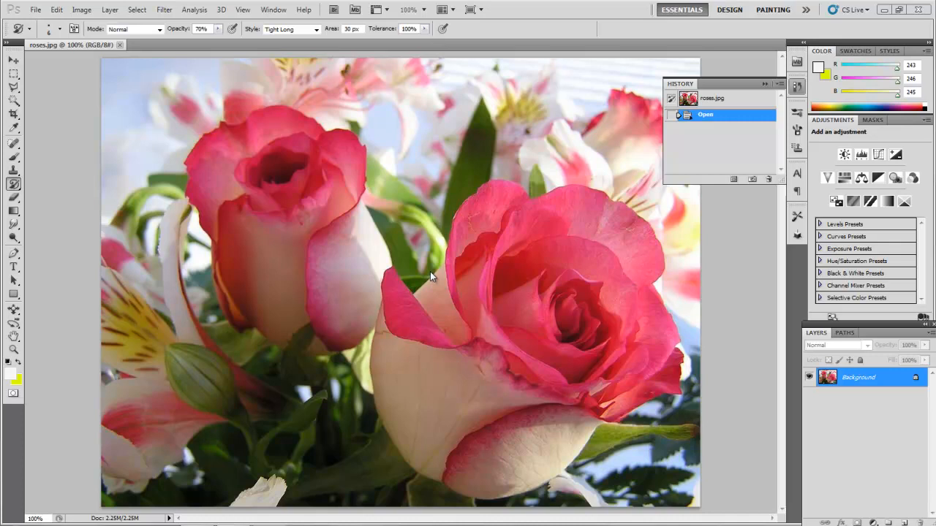
mouse_move(503, 311)
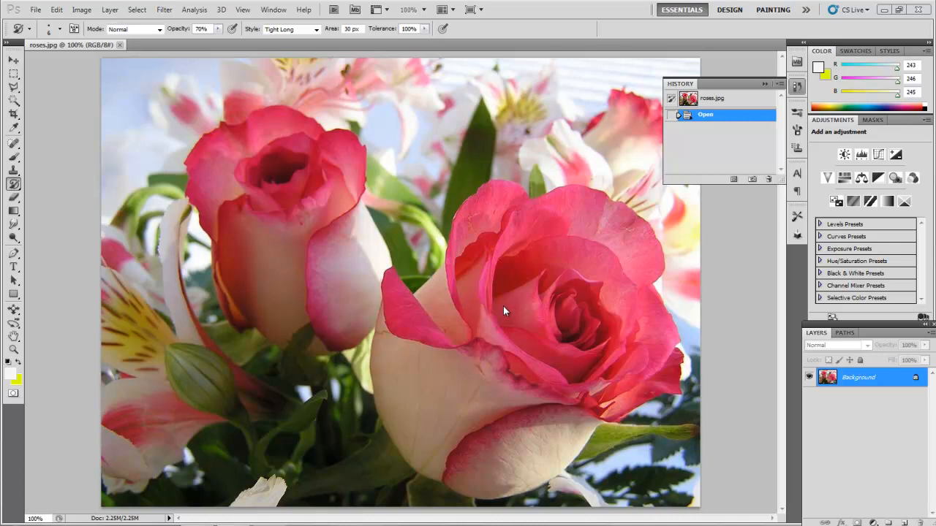
mouse_move(45, 7)
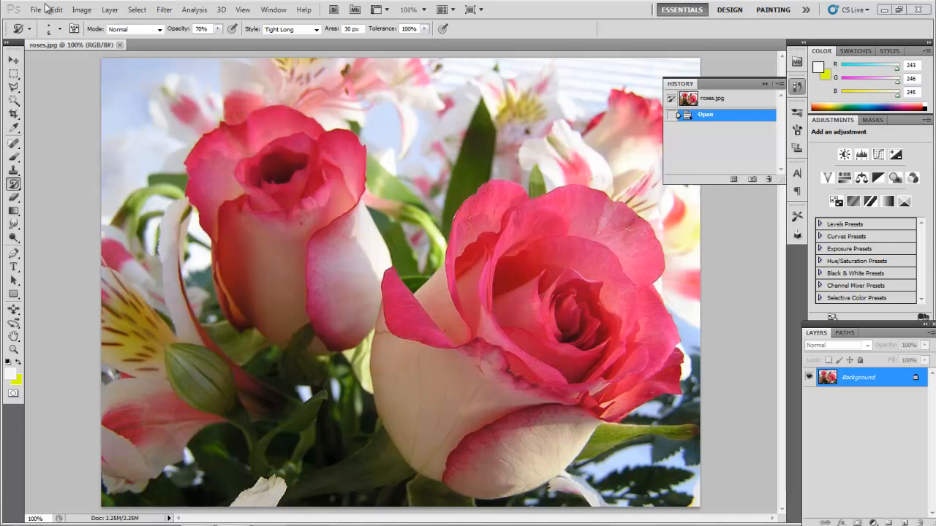
- Apply a slight positive saturation boost to the roses photo via Hue/Saturation
click(81, 9)
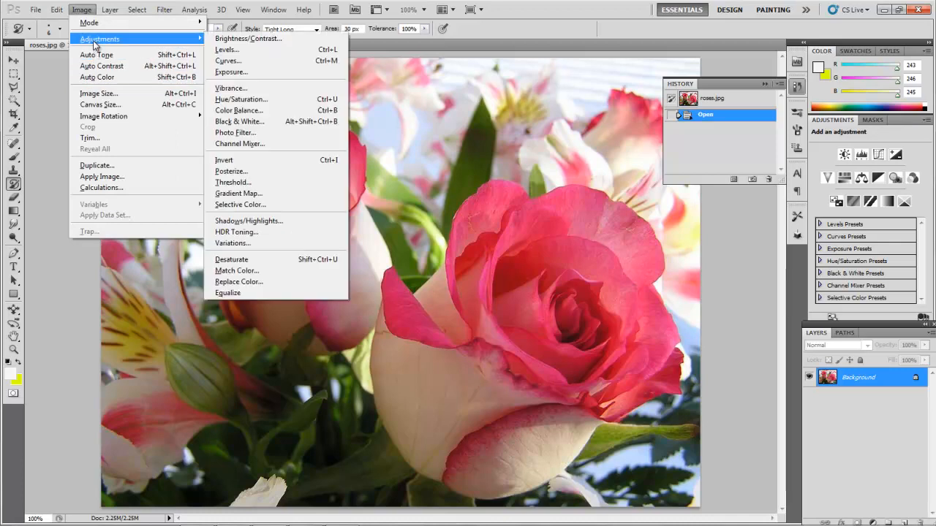
click(240, 99)
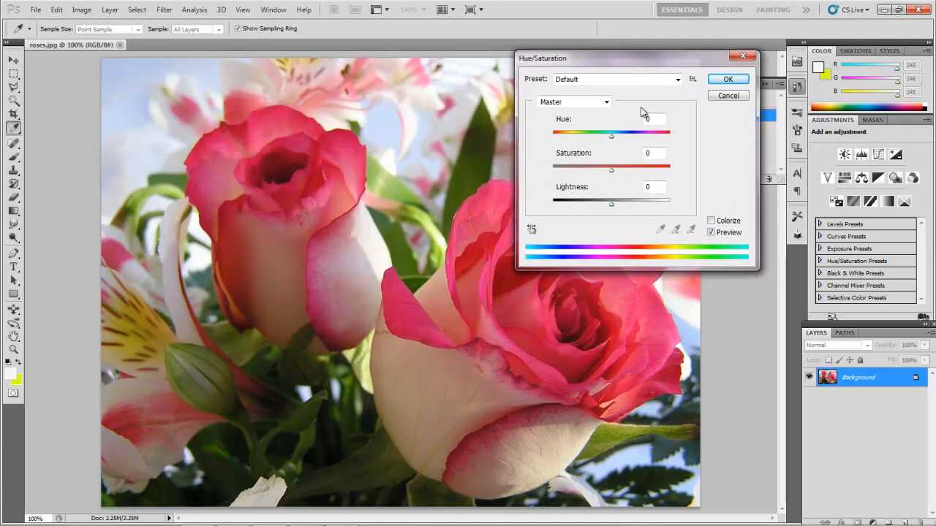
drag(611, 170, 640, 170)
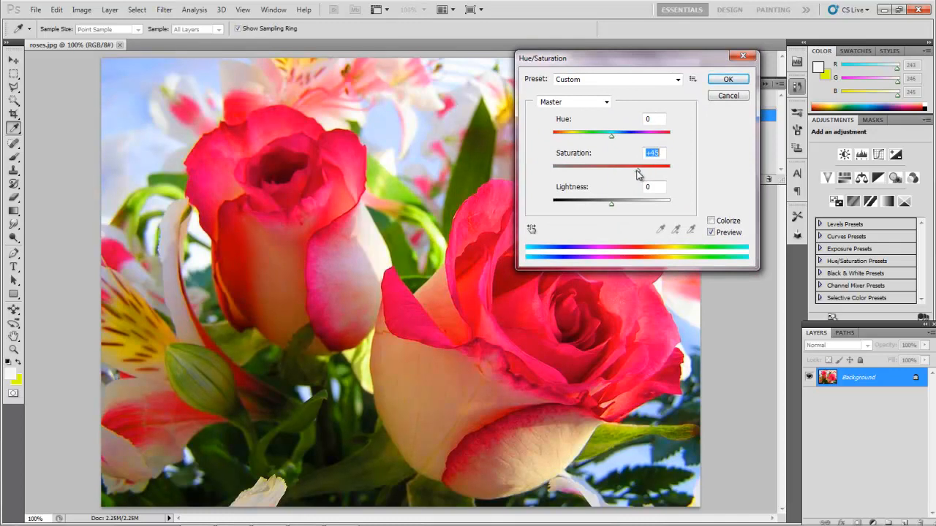
drag(638, 170, 618, 171)
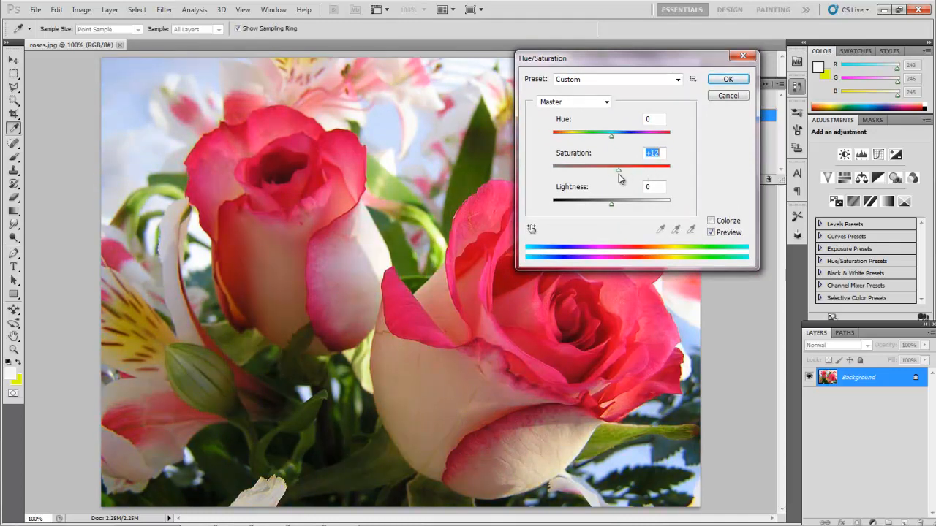
drag(618, 170, 611, 170)
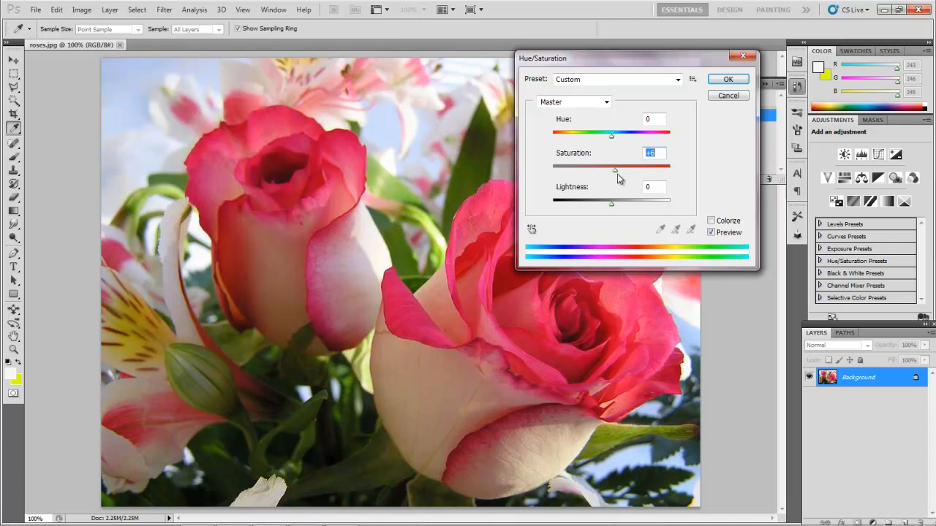
click(727, 78)
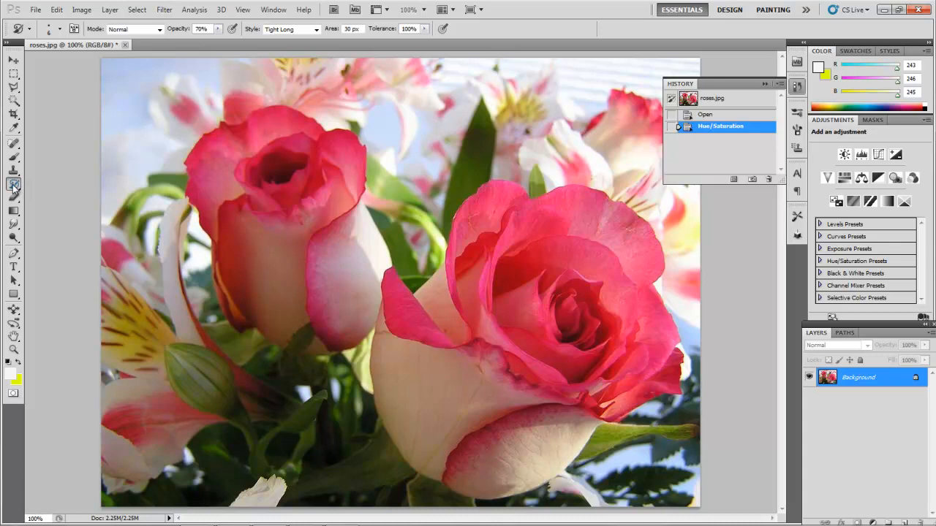
mouse_move(13, 185)
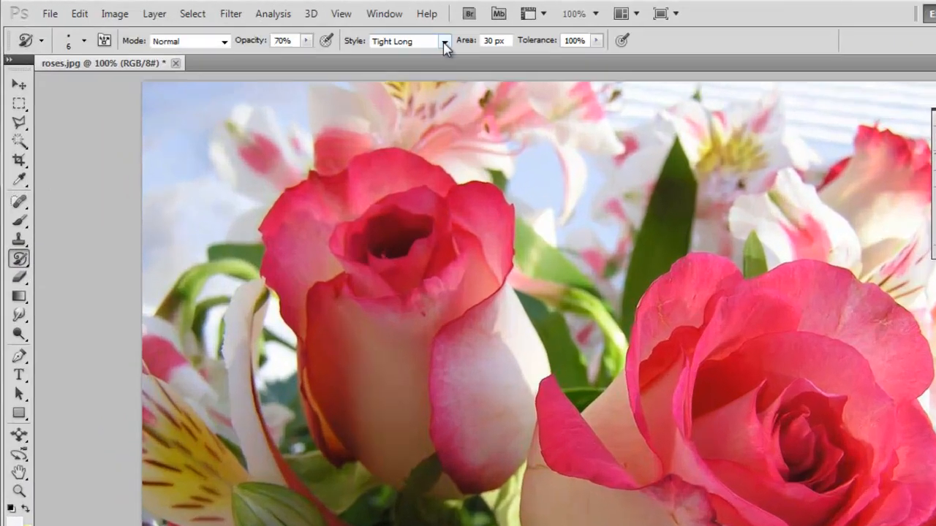
click(446, 40)
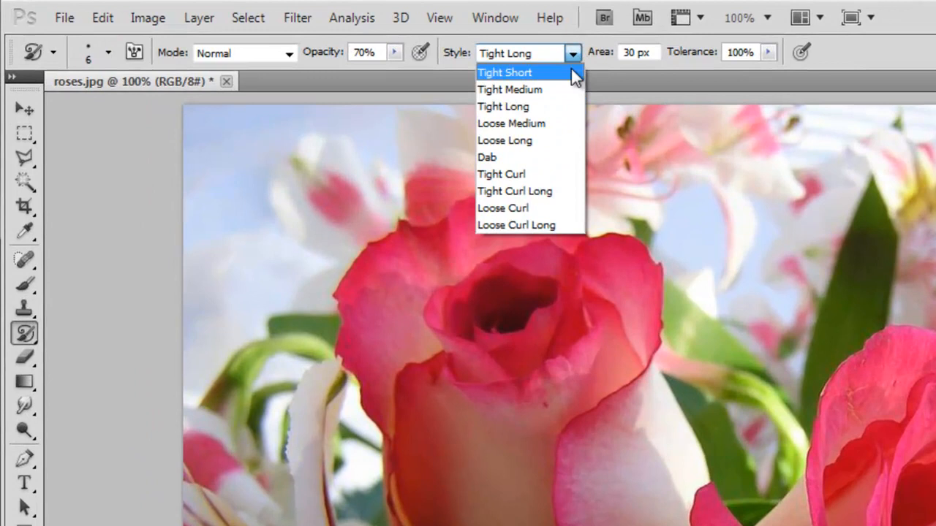
mouse_move(528, 89)
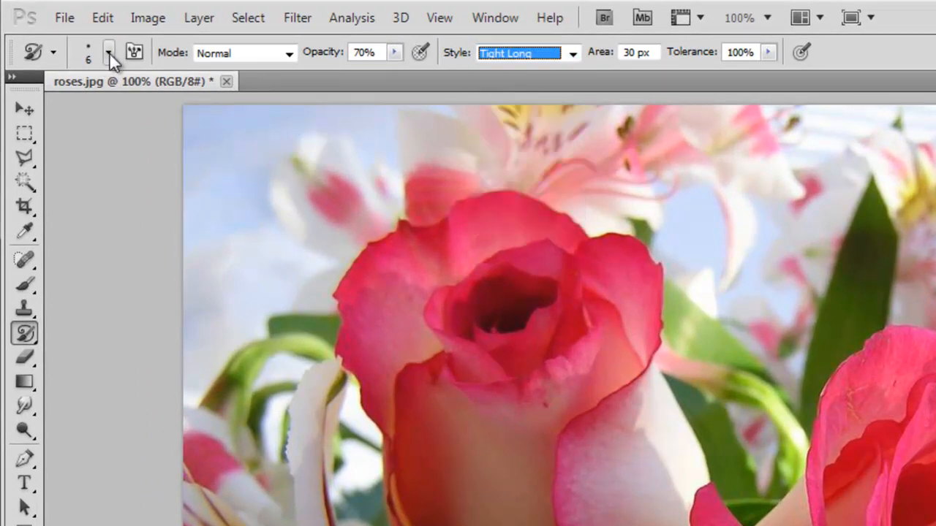
click(108, 52)
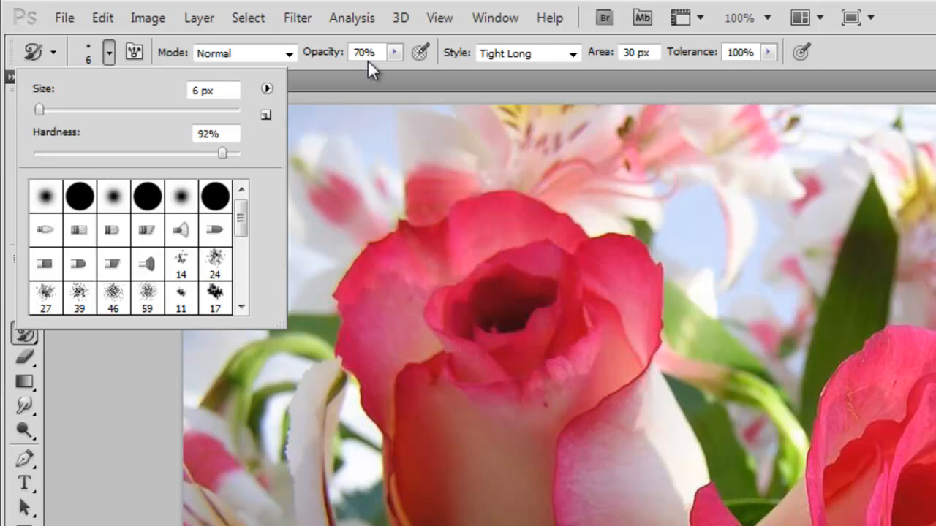
click(572, 51)
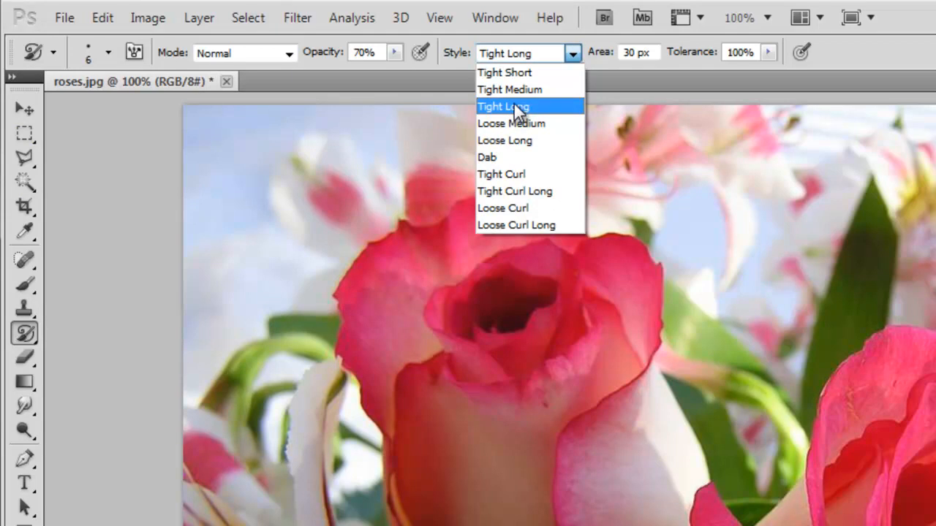
click(502, 106)
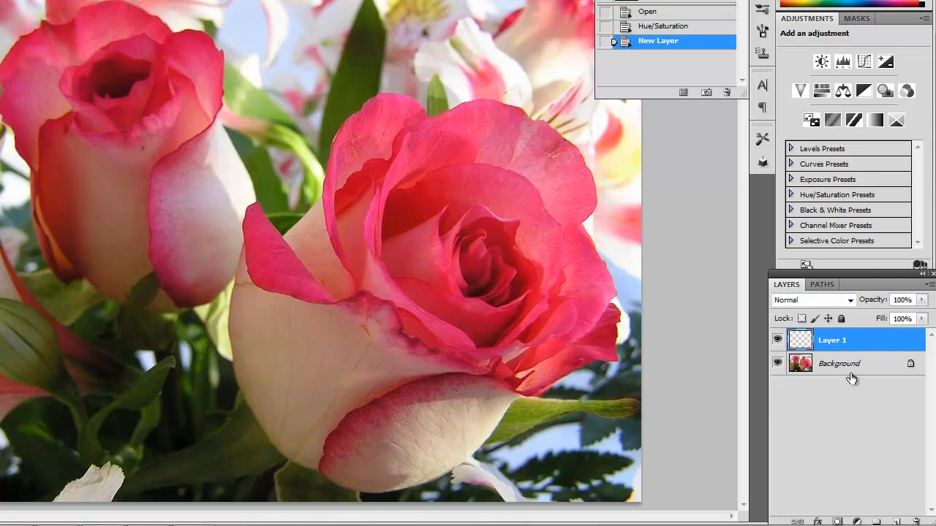
- Rename the new black layer to Ground and lower its opacity to about 67%
double_click(832, 340)
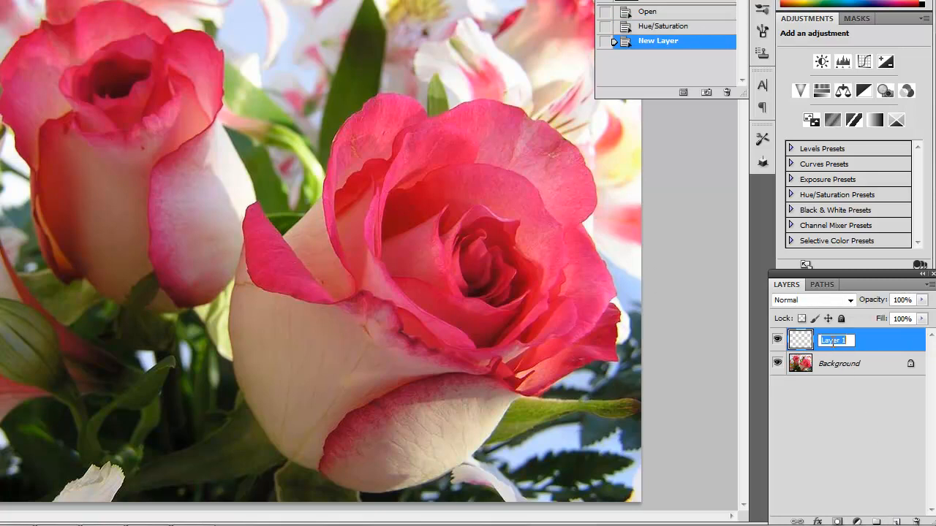
text(Ground)
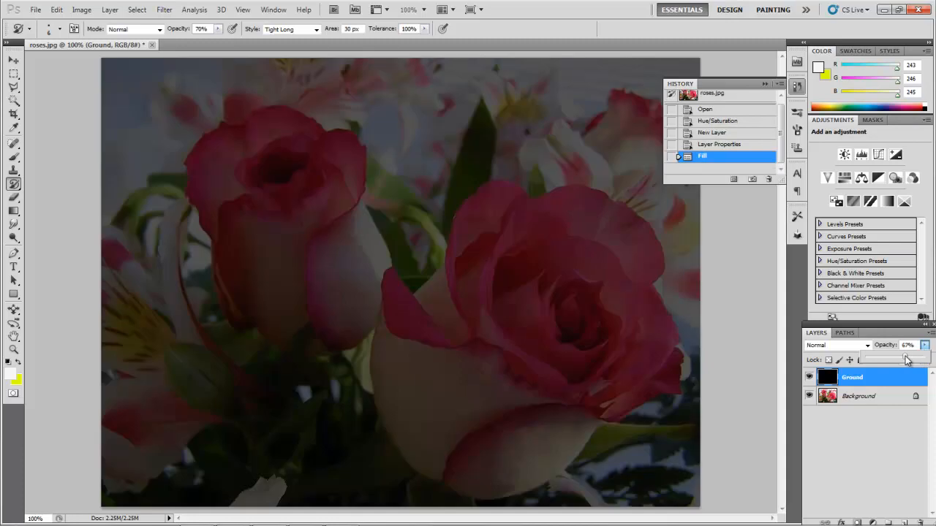
drag(906, 359, 896, 368)
text(Paint)
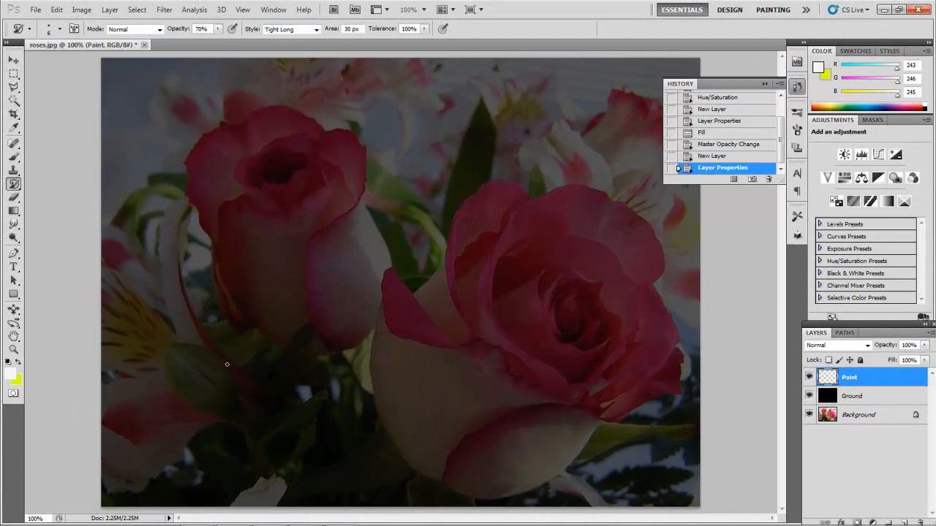
- Paint Art History Brush strokes over the left lilies, yellow centre, lower-left lily and bottom stems
drag(193, 241, 227, 373)
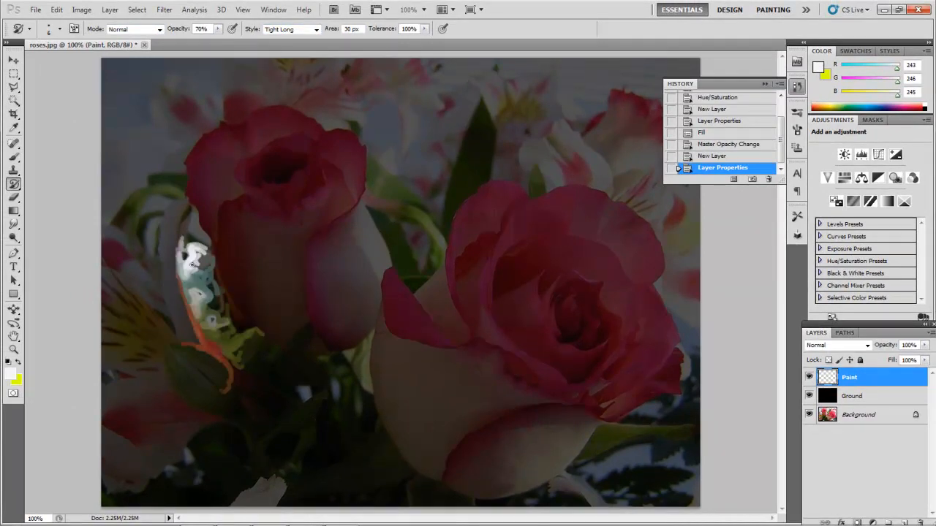
drag(190, 256, 176, 322)
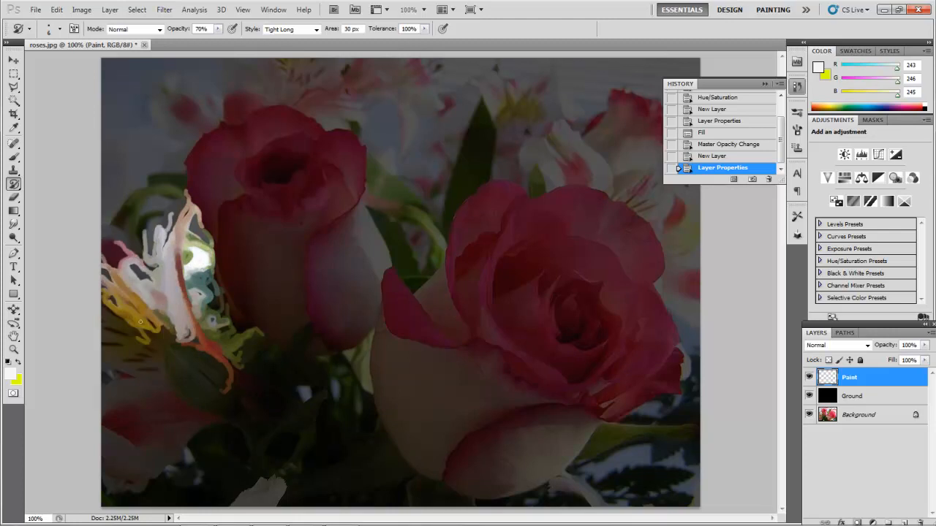
drag(139, 321, 125, 380)
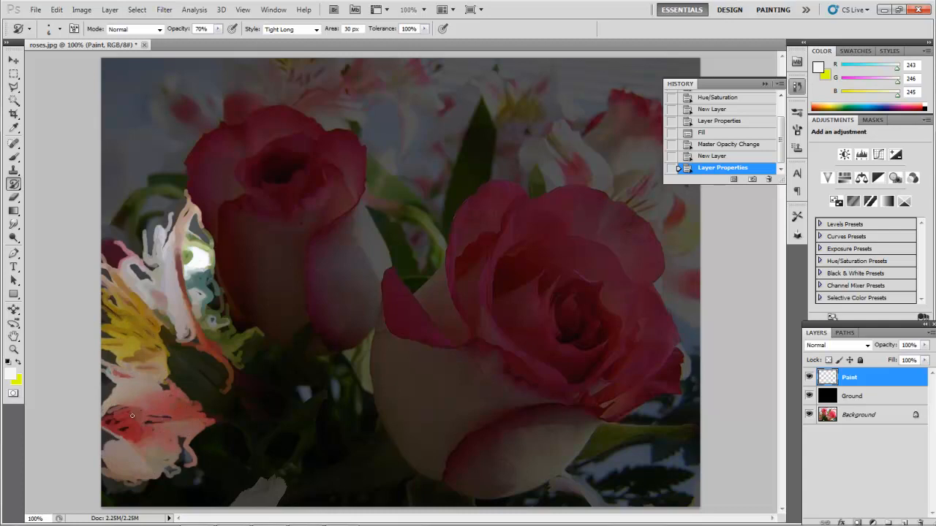
drag(132, 415, 231, 481)
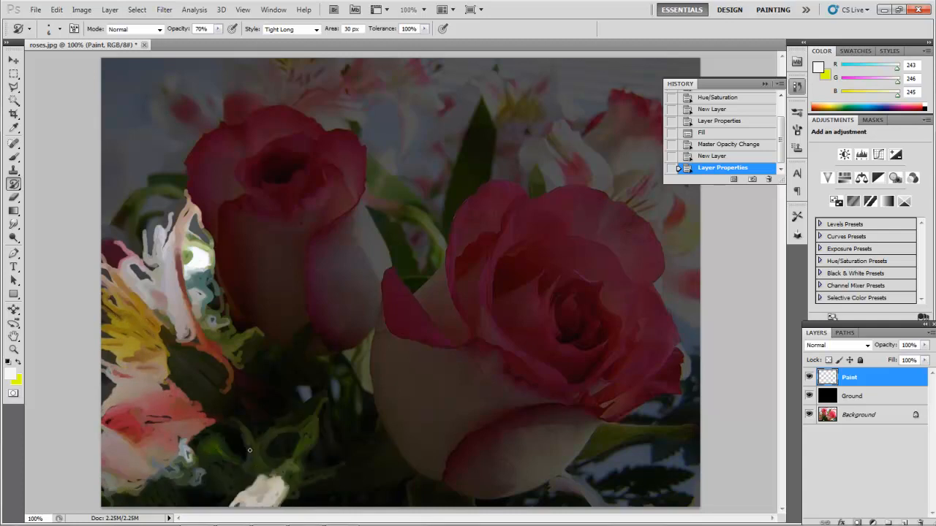
drag(249, 450, 347, 388)
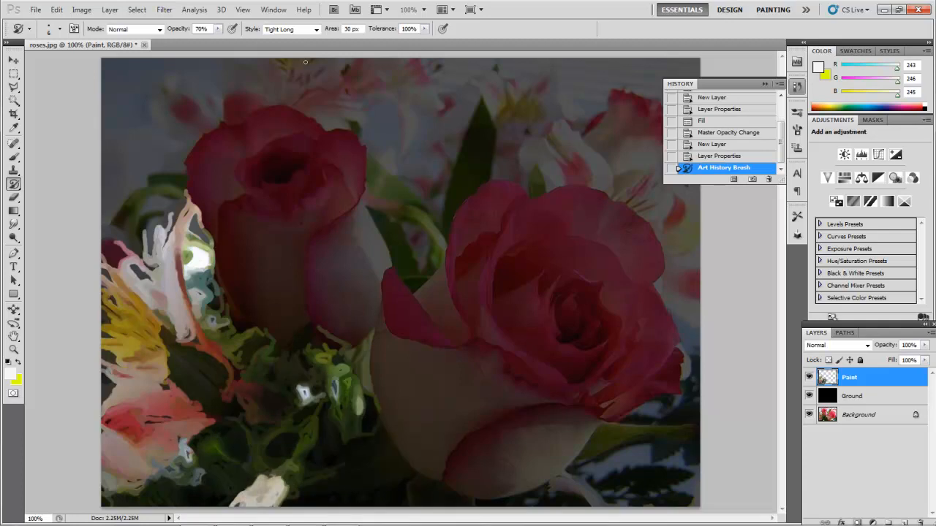
- Switch the brush to a curlier long stroke style and paint the upper background
click(291, 29)
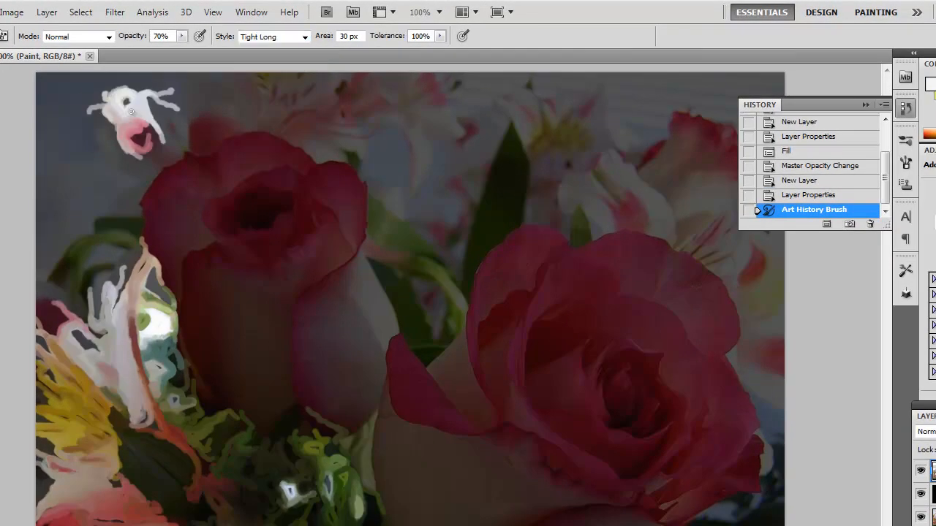
click(304, 37)
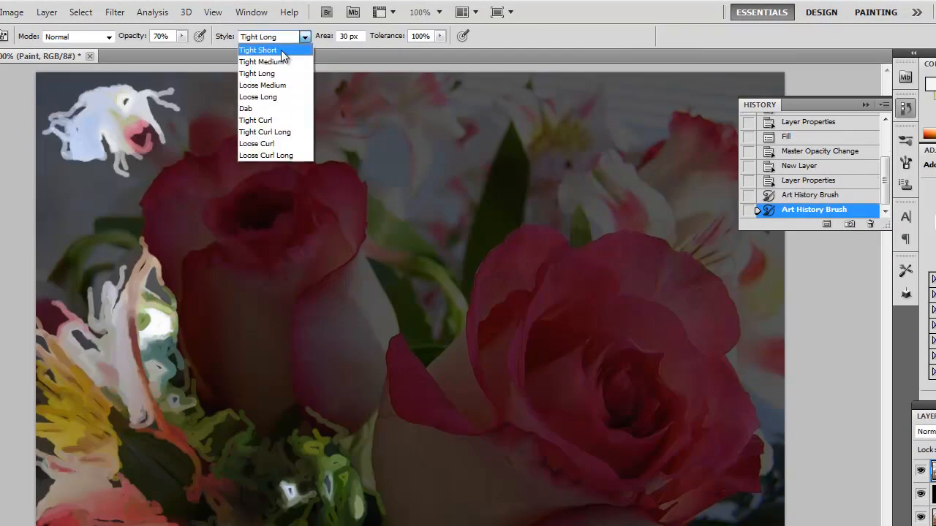
click(257, 50)
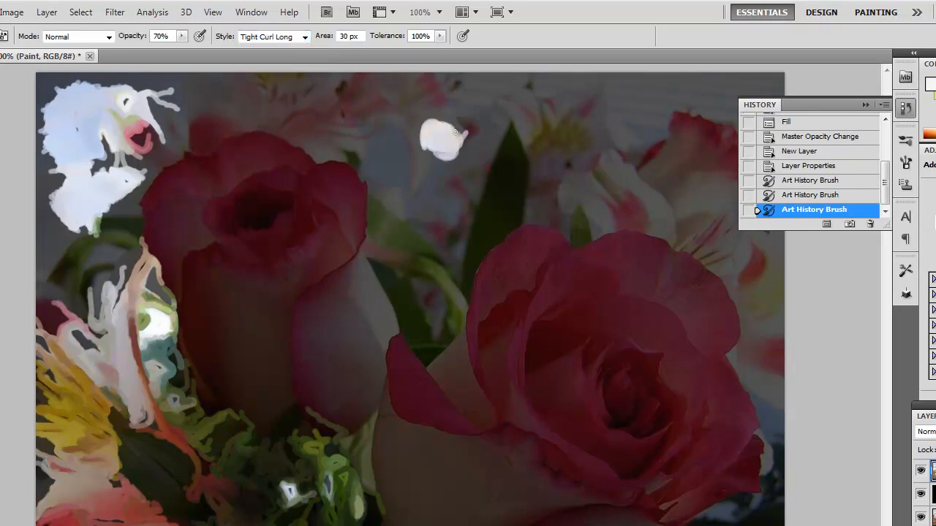
drag(454, 132, 501, 167)
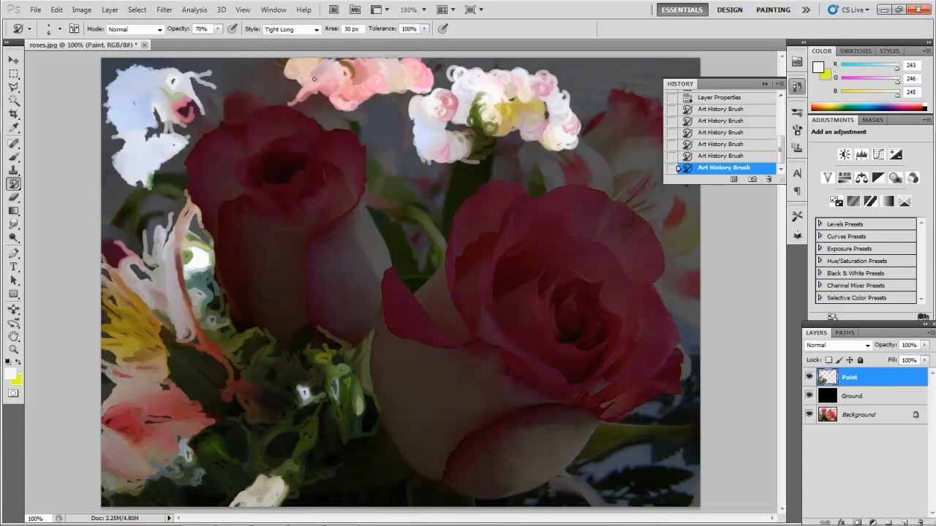
- Paint over the top white flowers, top-right blossoms, left-edge flowers and lower-right foliage
drag(315, 79, 433, 130)
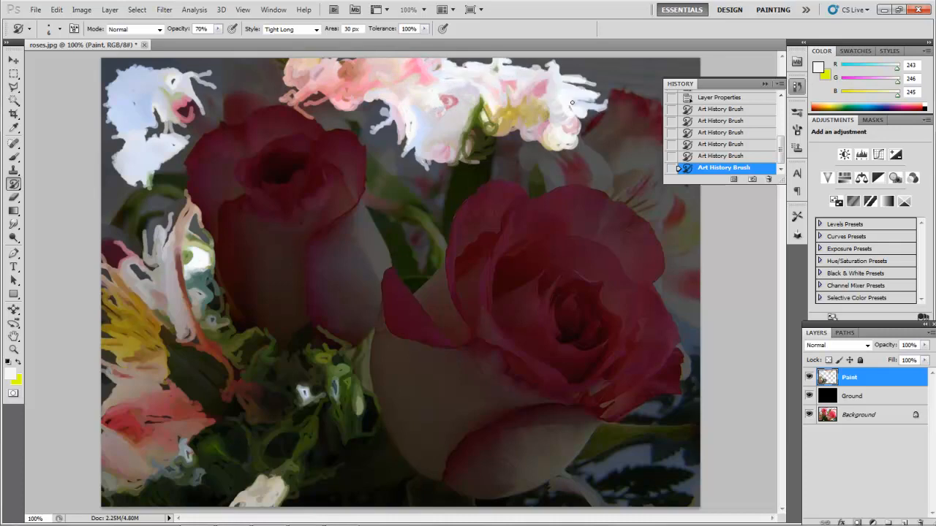
drag(573, 102, 621, 102)
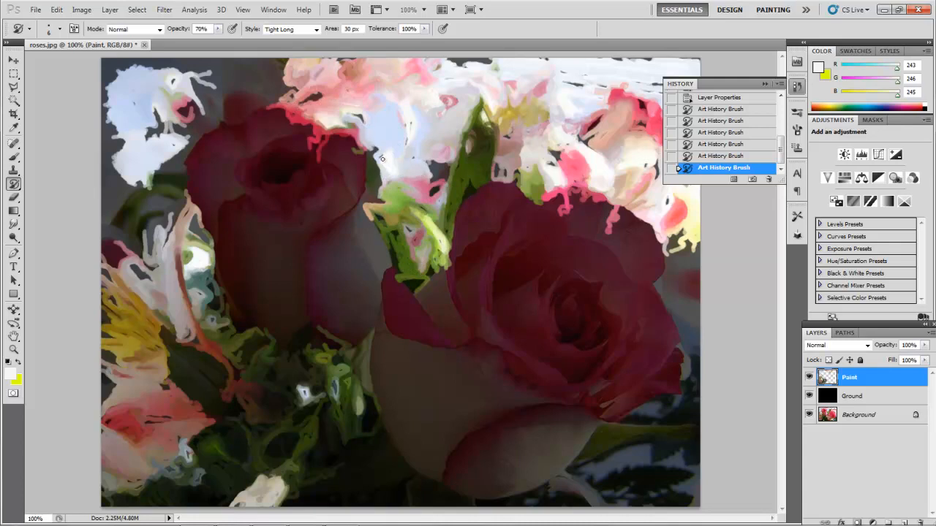
drag(380, 158, 146, 103)
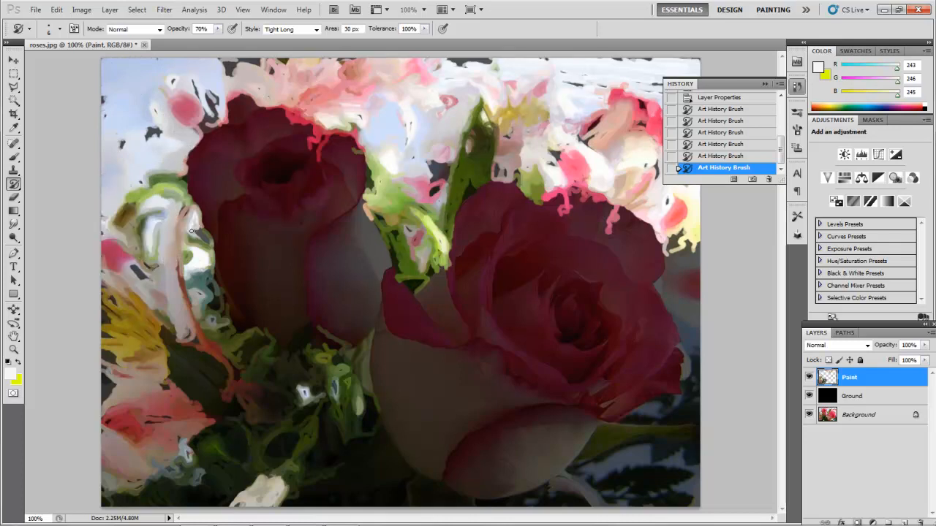
drag(190, 212, 366, 453)
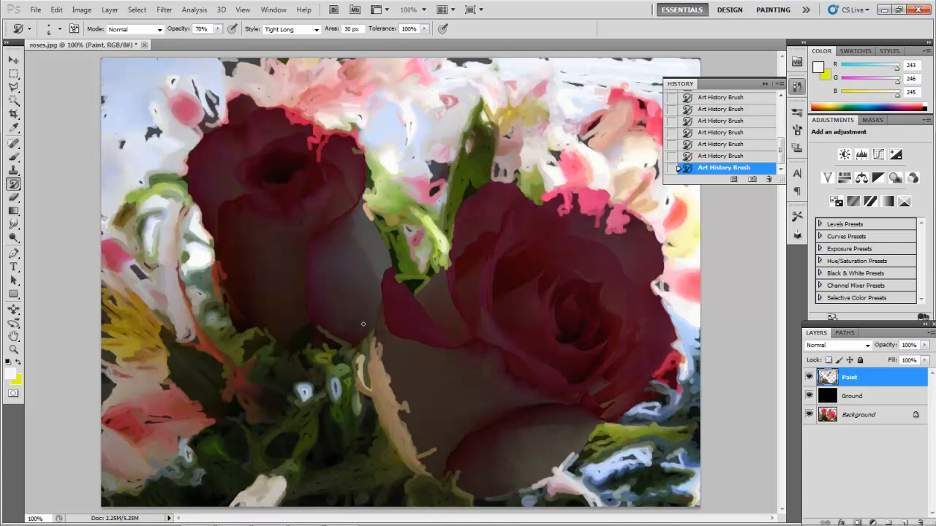
- Repaint the left rose's petals, edges, head and base with Art History strokes
drag(362, 324, 335, 310)
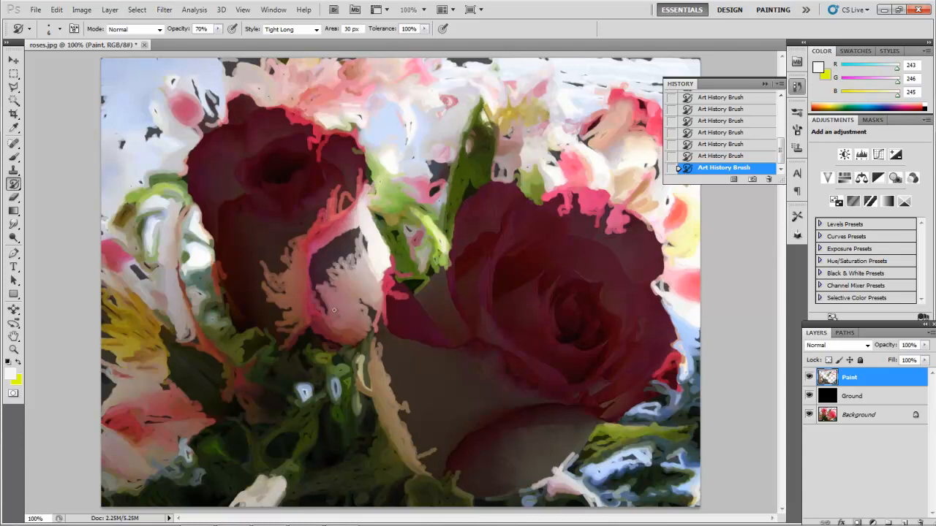
drag(334, 311, 242, 256)
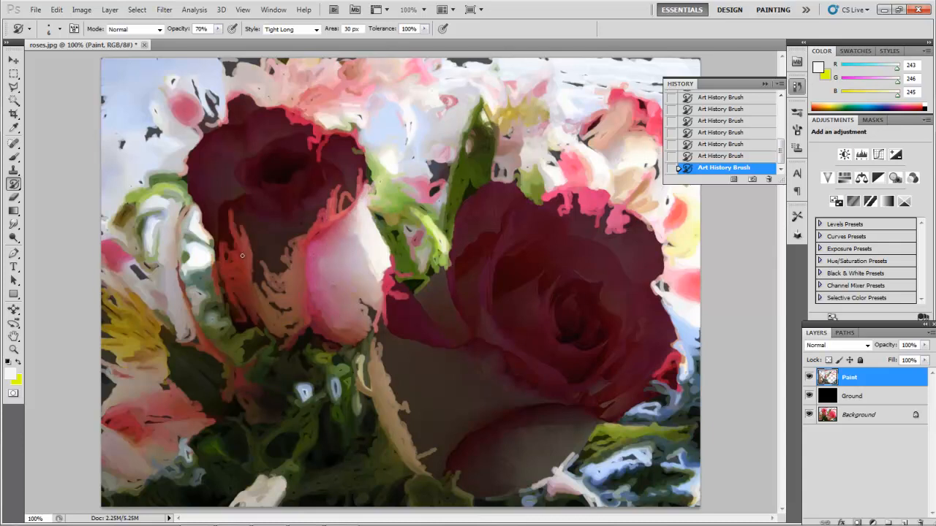
drag(243, 256, 200, 175)
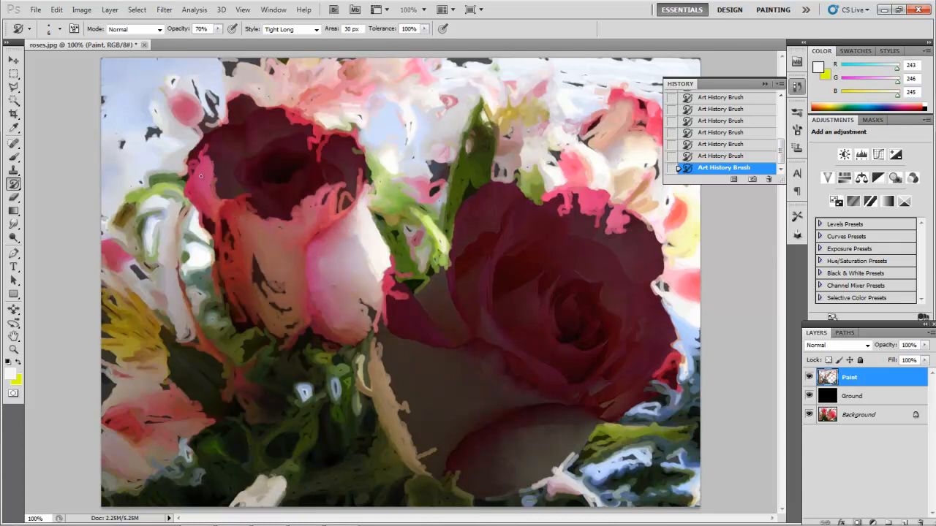
drag(219, 161, 314, 147)
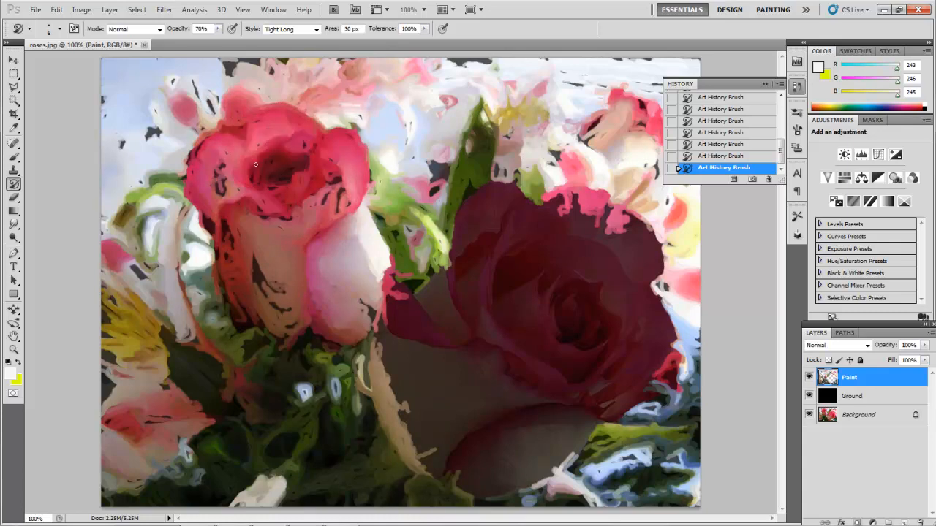
drag(255, 164, 262, 324)
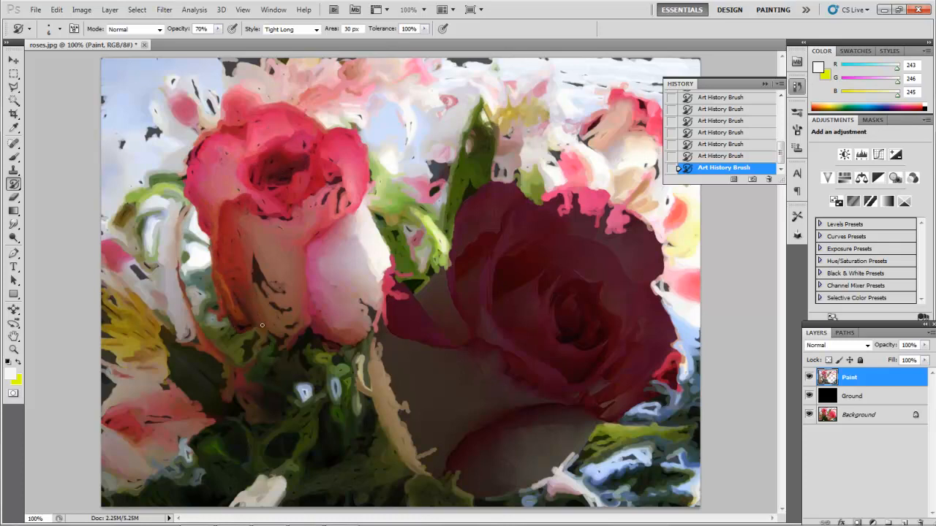
- Repaint the right rose, its lower petals and the pale petals beneath both roses
drag(262, 324, 411, 316)
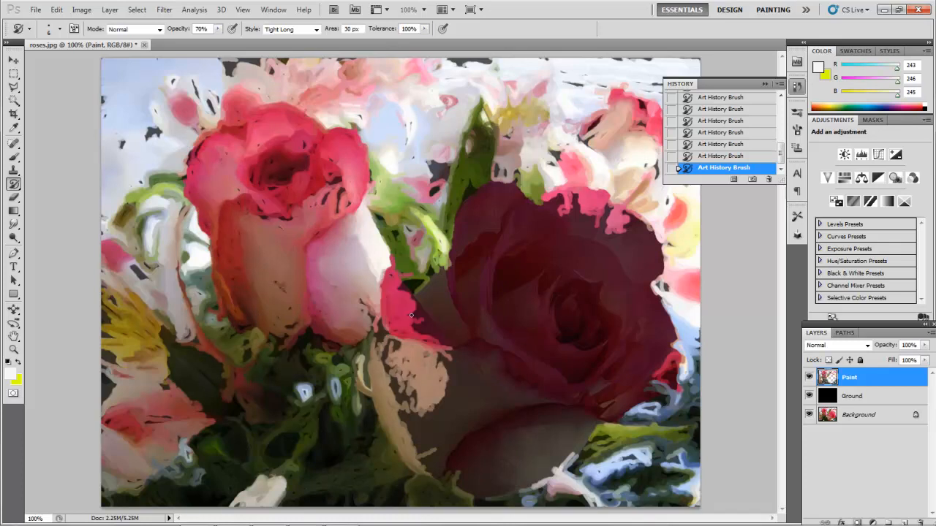
drag(412, 315, 479, 214)
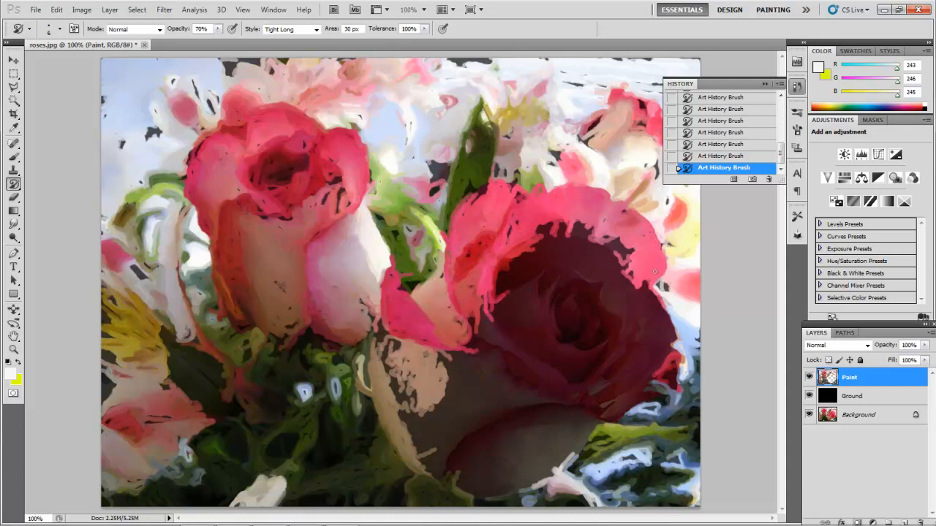
drag(654, 270, 583, 398)
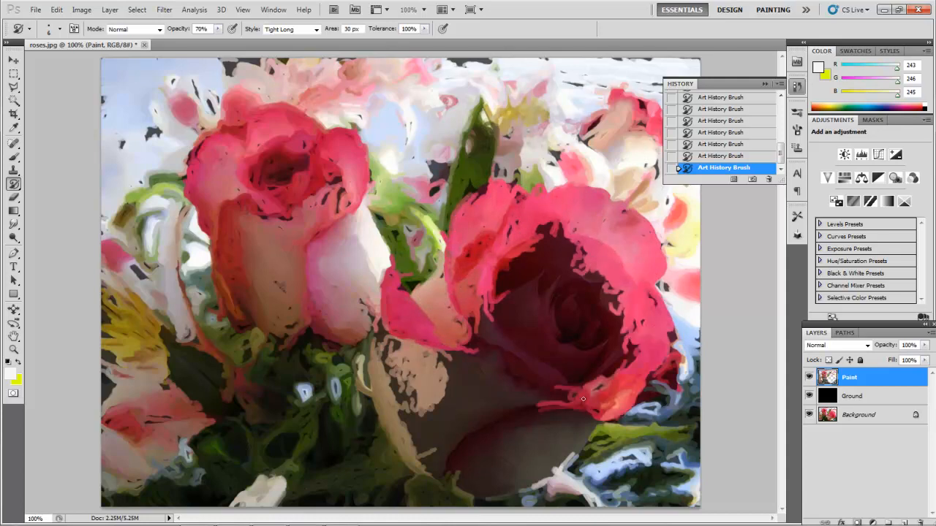
drag(582, 399, 500, 296)
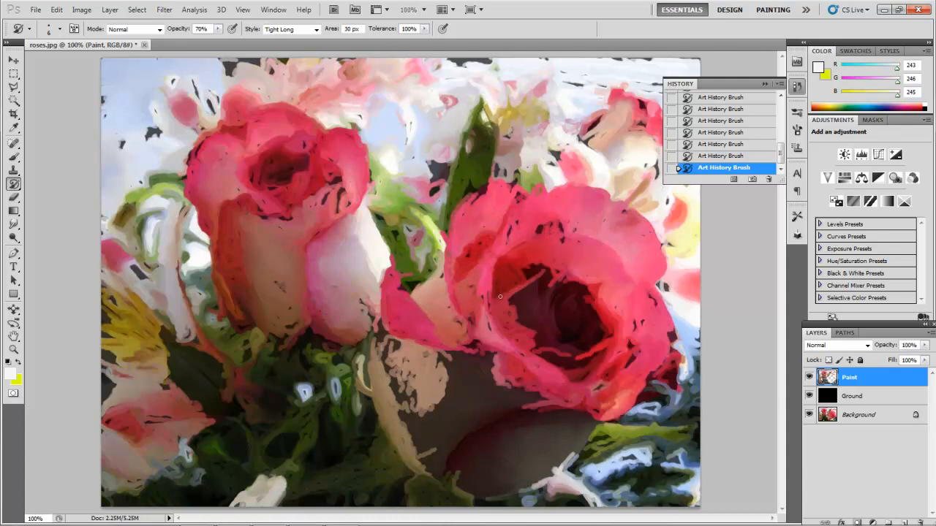
drag(499, 296, 591, 420)
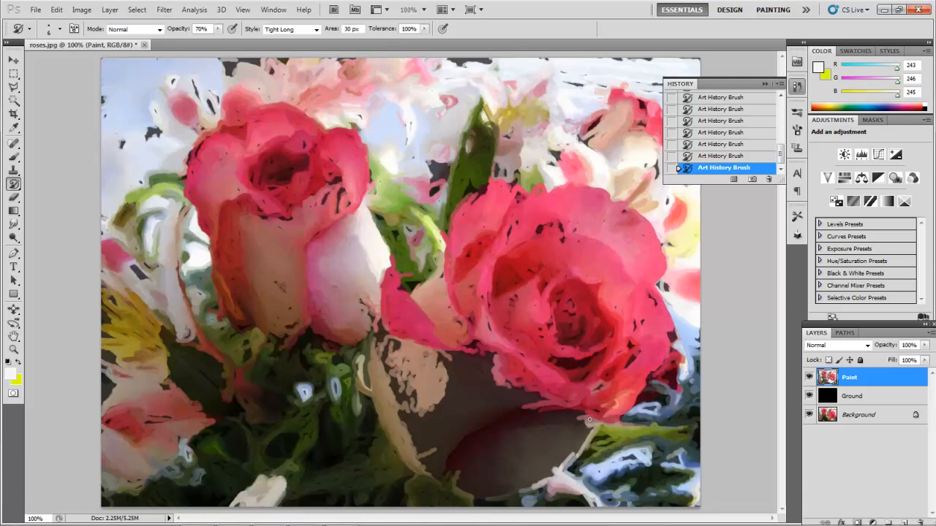
drag(588, 419, 524, 448)
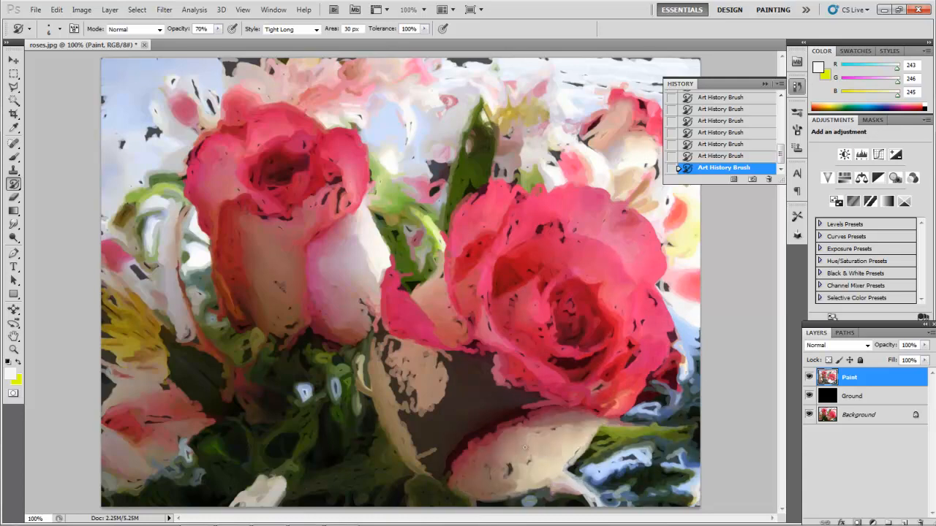
drag(524, 447, 437, 414)
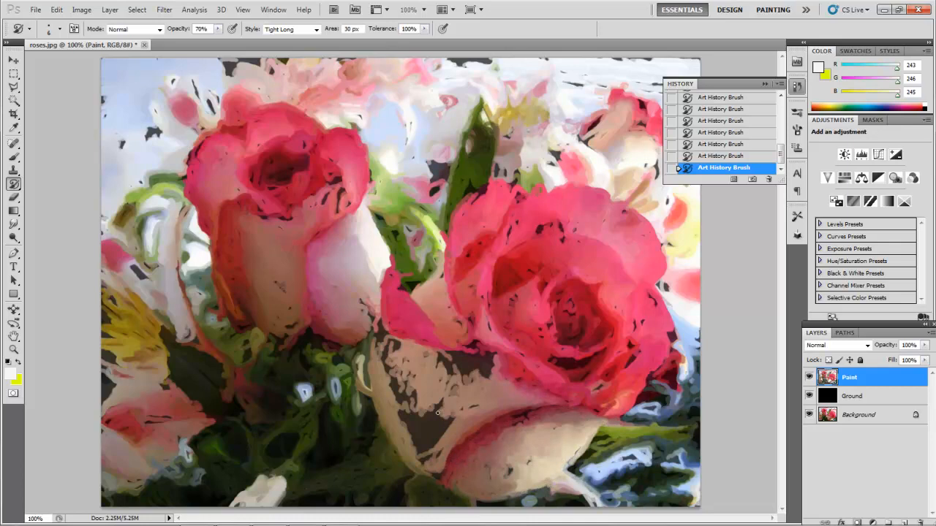
drag(438, 414, 387, 338)
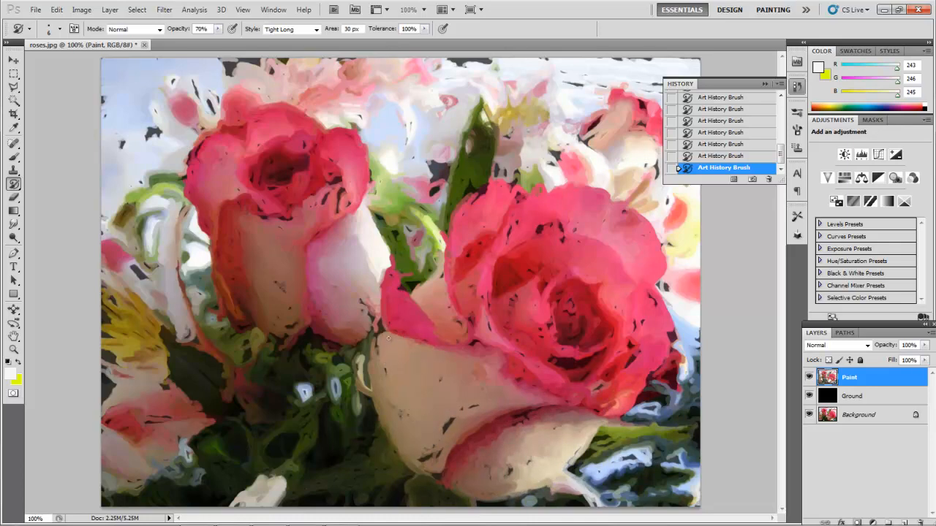
drag(389, 338, 476, 343)
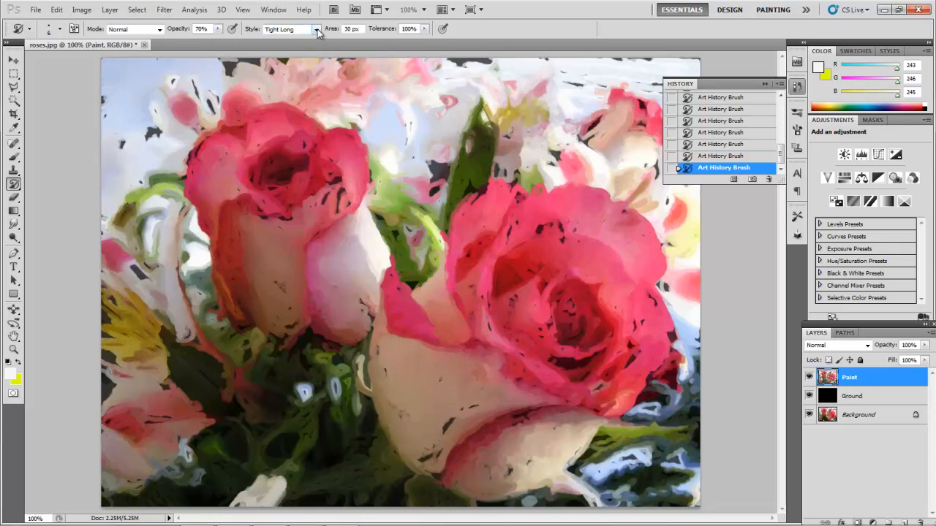
- Switch to the Tight Medium stroke style and repaint both roses
click(316, 30)
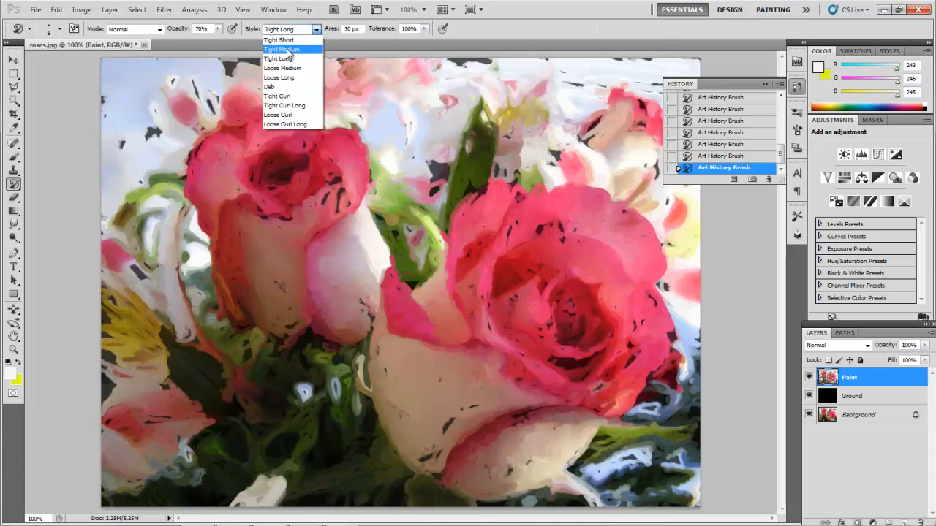
click(282, 49)
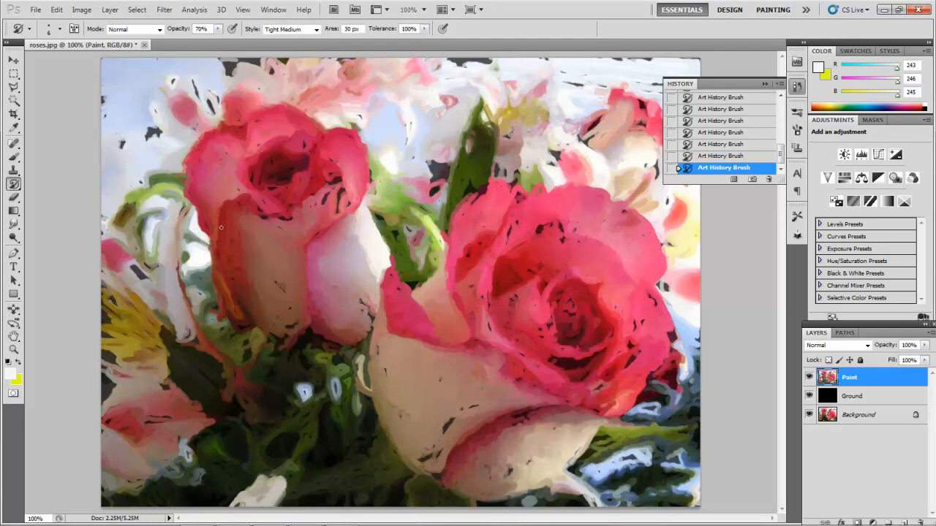
drag(221, 227, 319, 184)
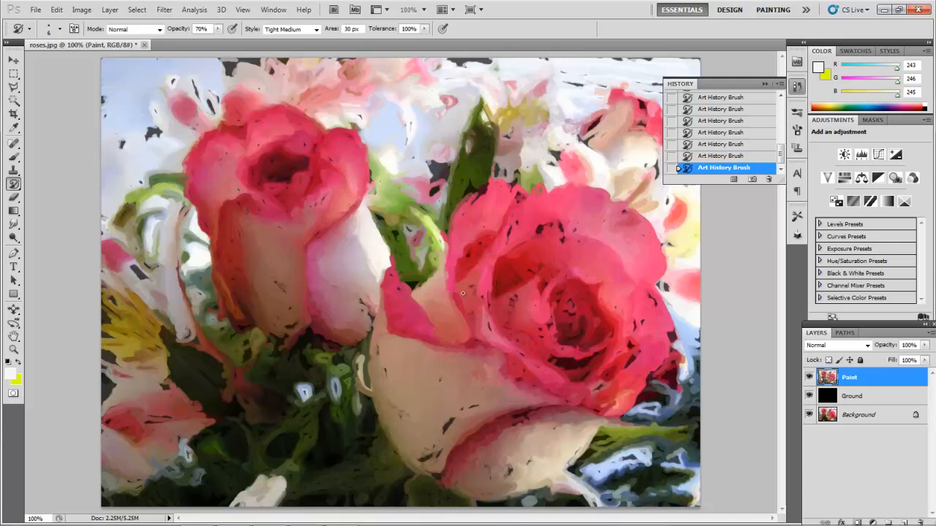
drag(462, 293, 586, 195)
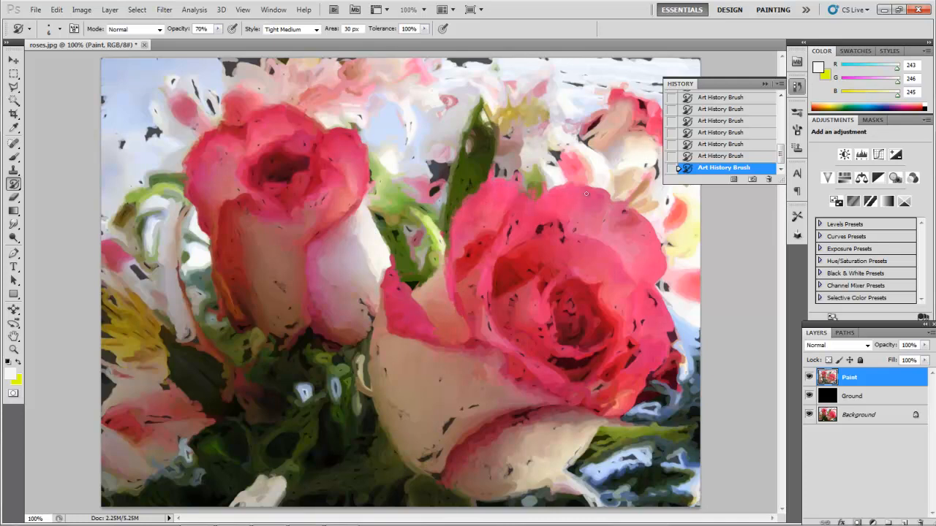
- Switch to Tight Short and refine the large rose's petals and centre with finer strokes
click(291, 29)
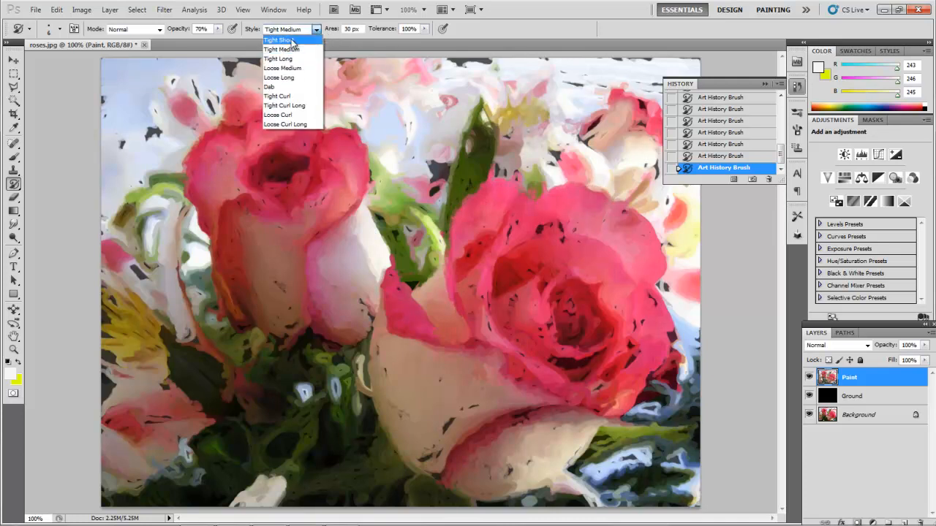
click(277, 39)
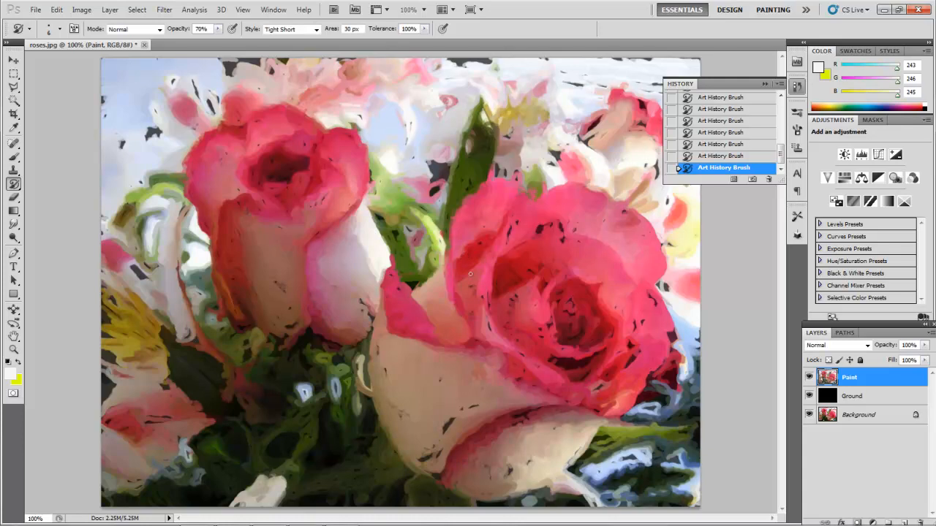
drag(472, 274, 659, 285)
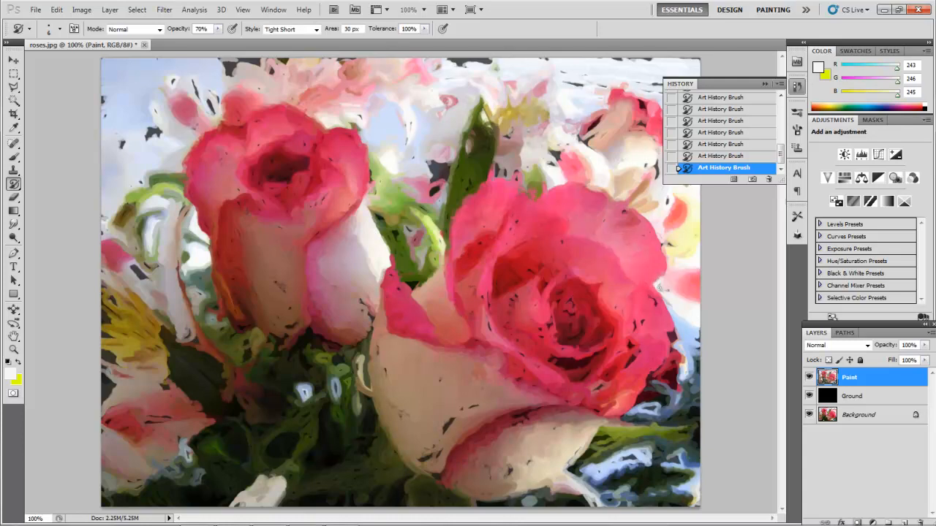
drag(658, 285, 594, 406)
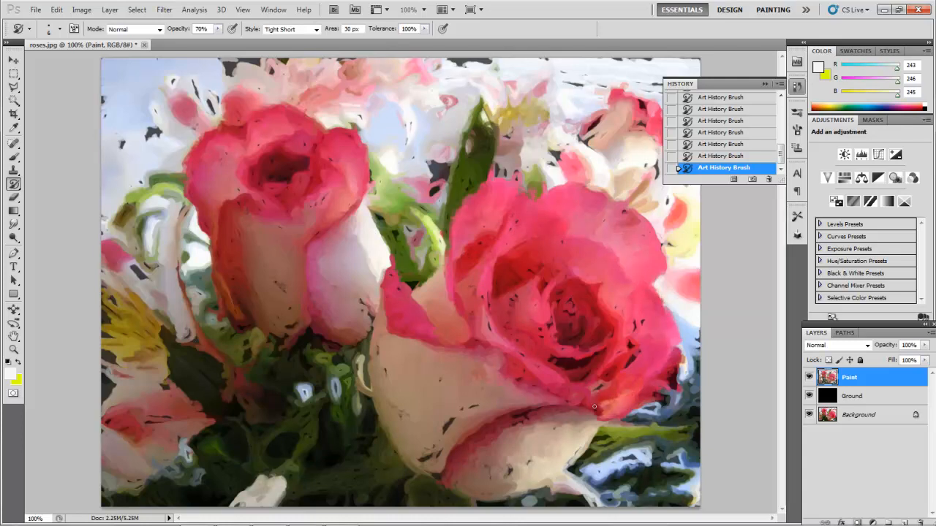
drag(594, 406, 517, 366)
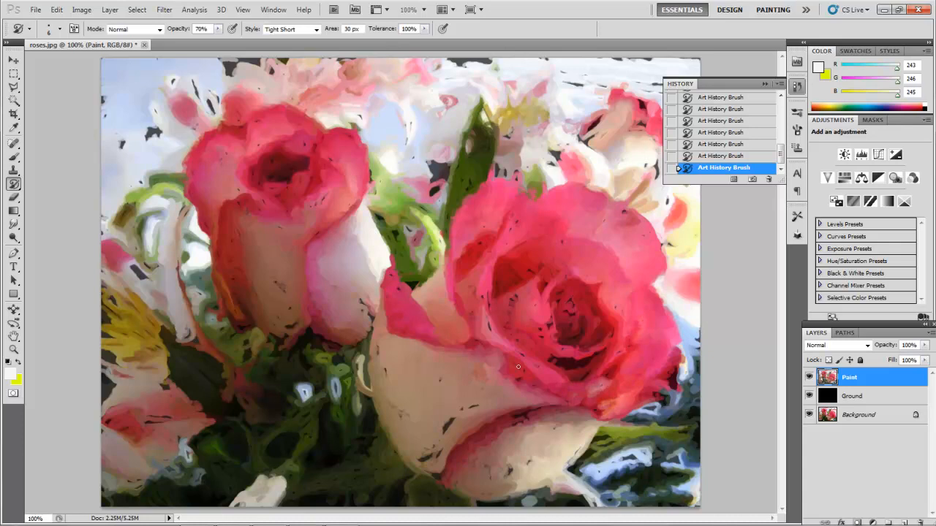
drag(518, 366, 590, 354)
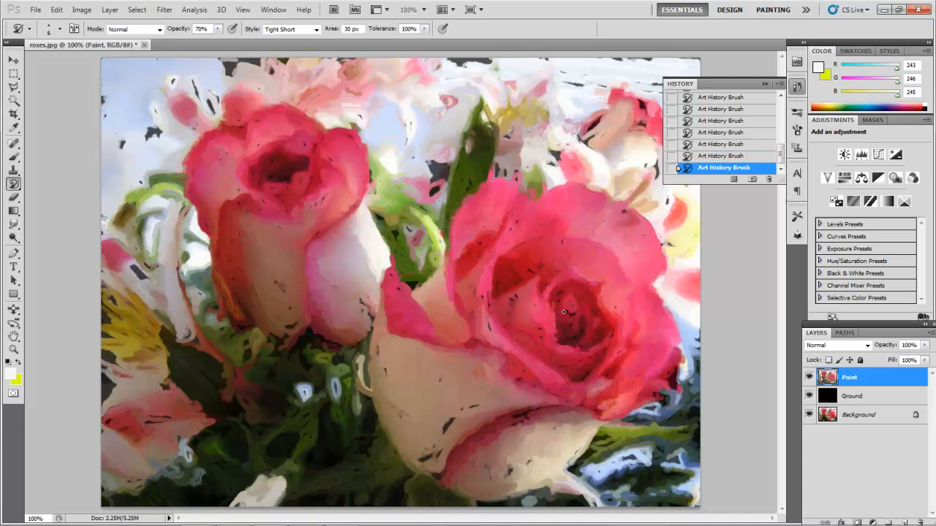
drag(563, 312, 474, 257)
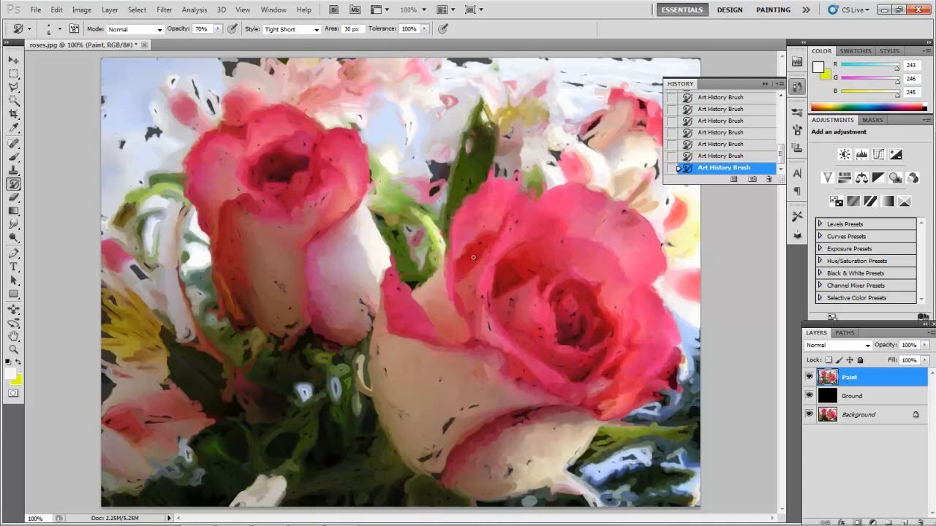
drag(473, 257, 424, 455)
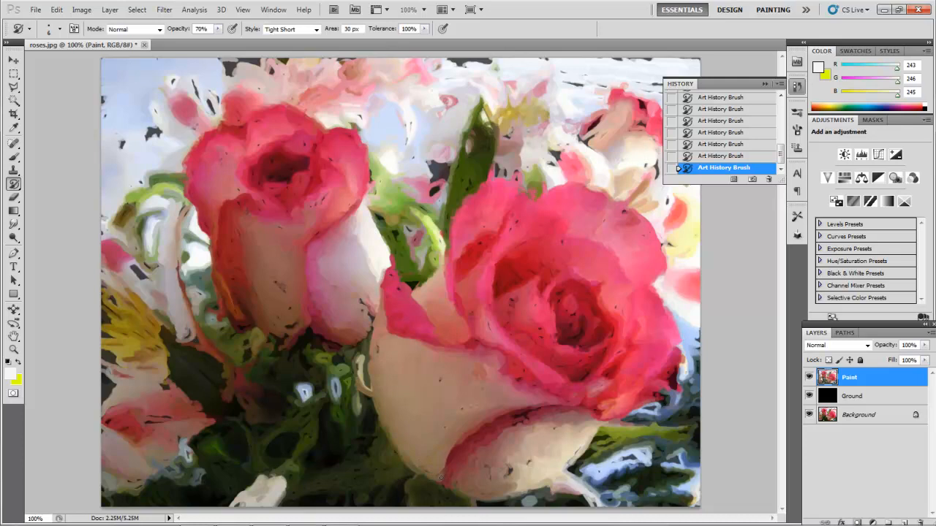
mouse_move(493, 428)
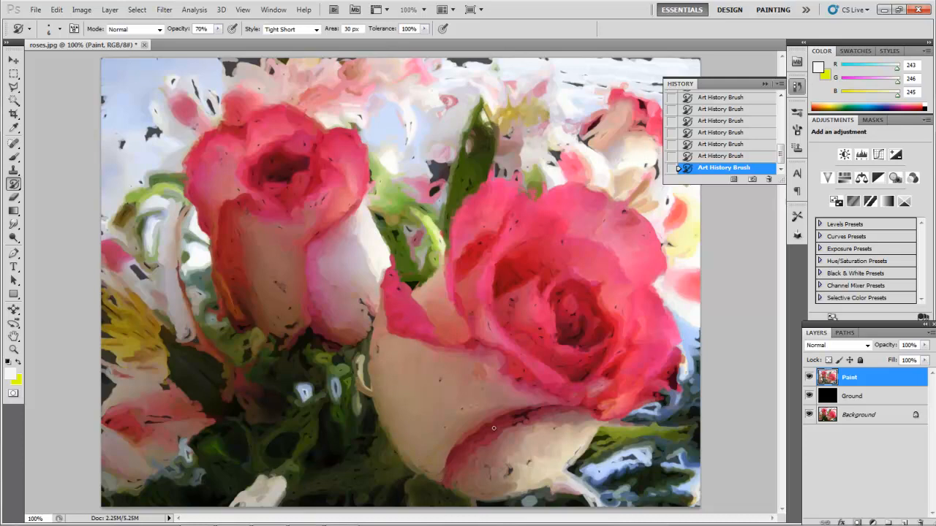
mouse_move(53, 297)
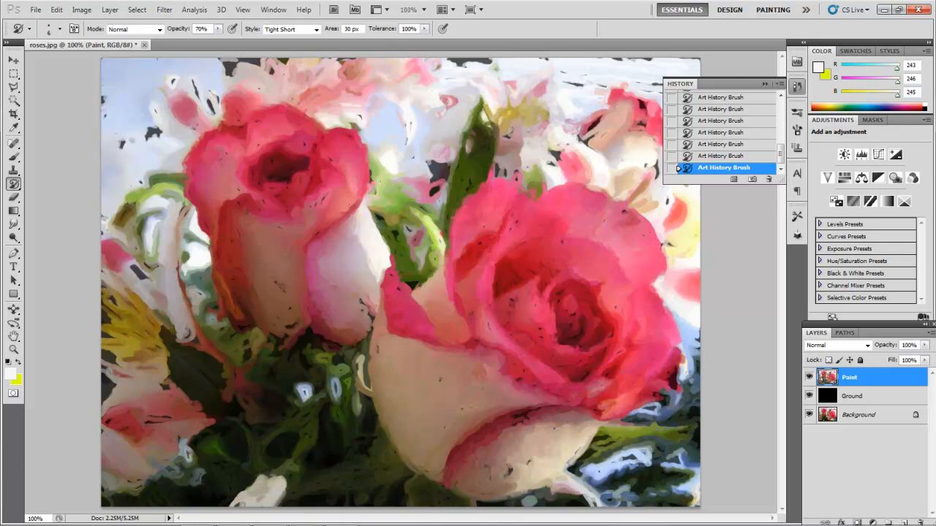
drag(146, 139, 219, 55)
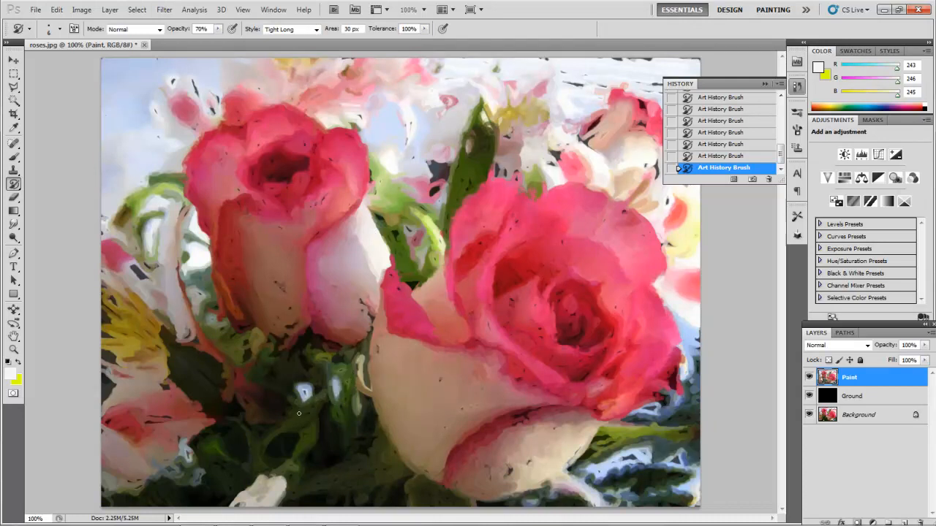
- Paint long strokes over the lower foliage and left-side leaves
drag(298, 413, 201, 398)
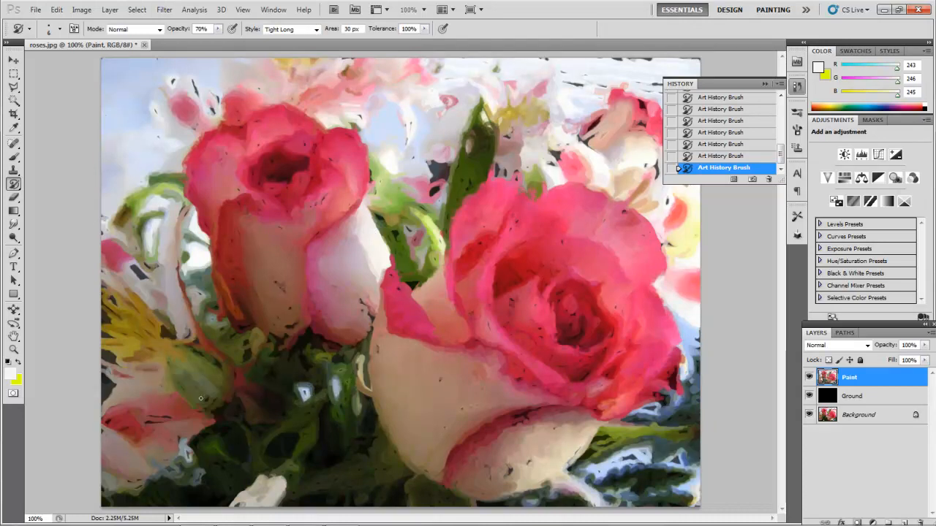
drag(201, 399, 230, 499)
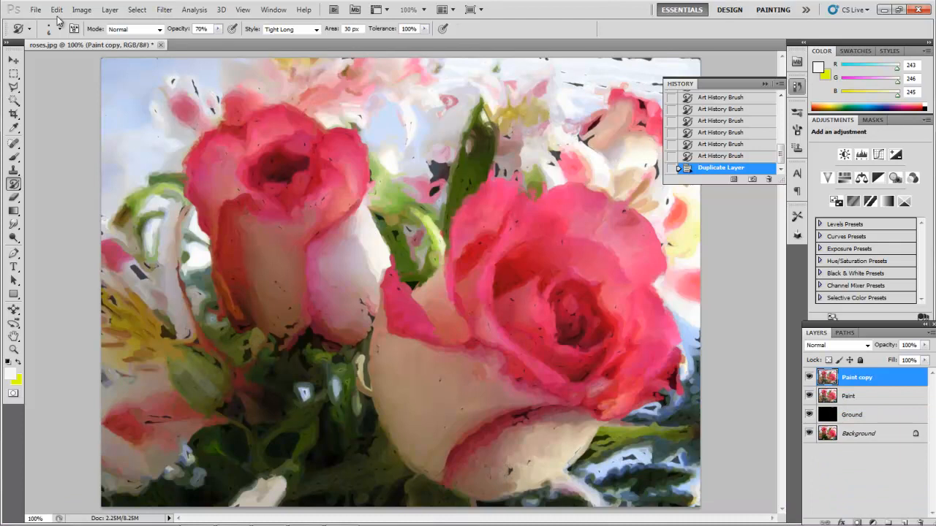
- Desaturate the Paint copy layer with Image > Adjustments > Desaturate
click(82, 9)
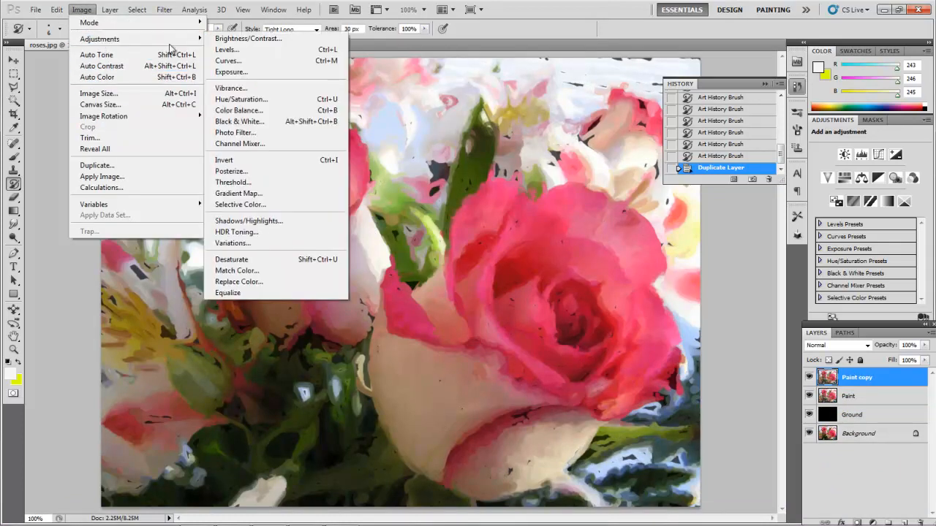
mouse_move(231, 259)
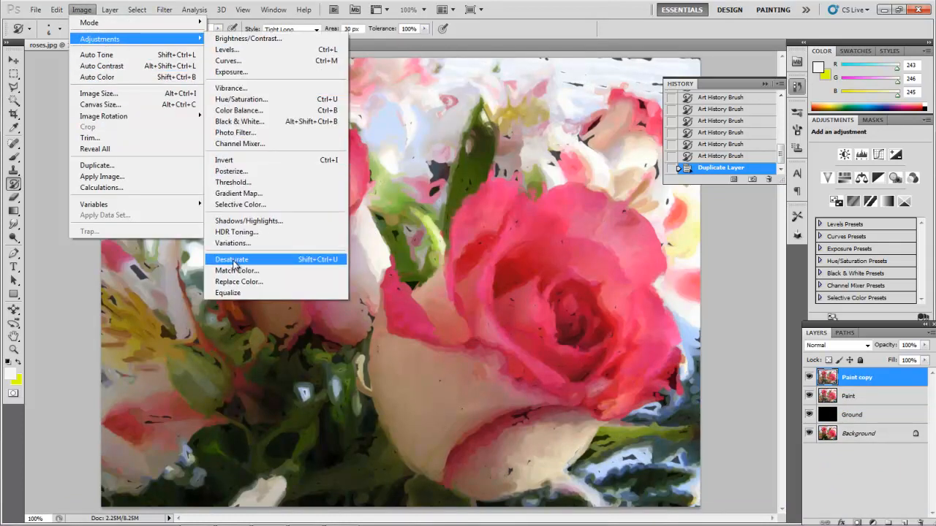
click(231, 259)
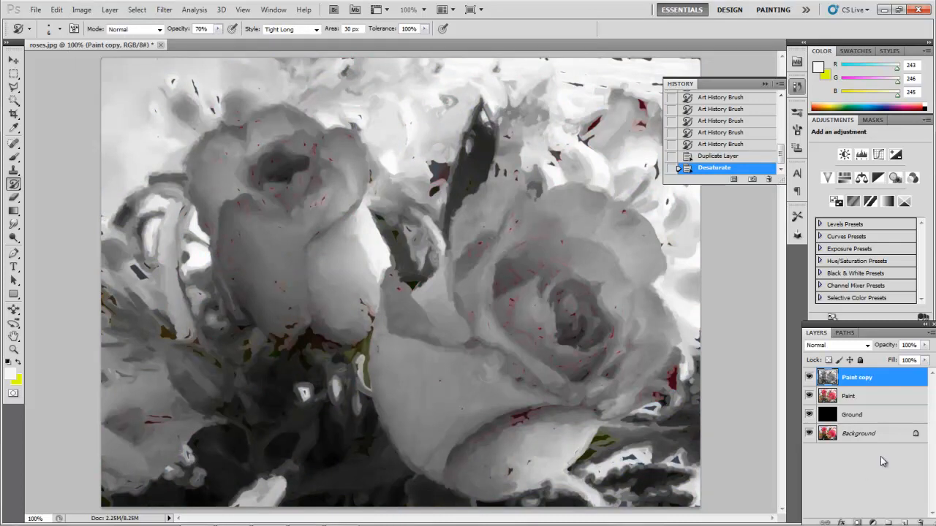
click(164, 9)
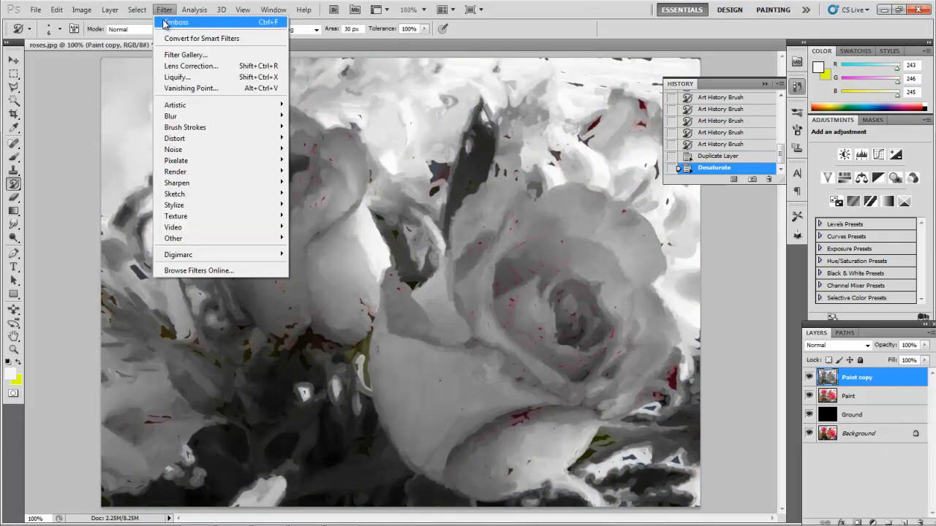
mouse_move(174, 204)
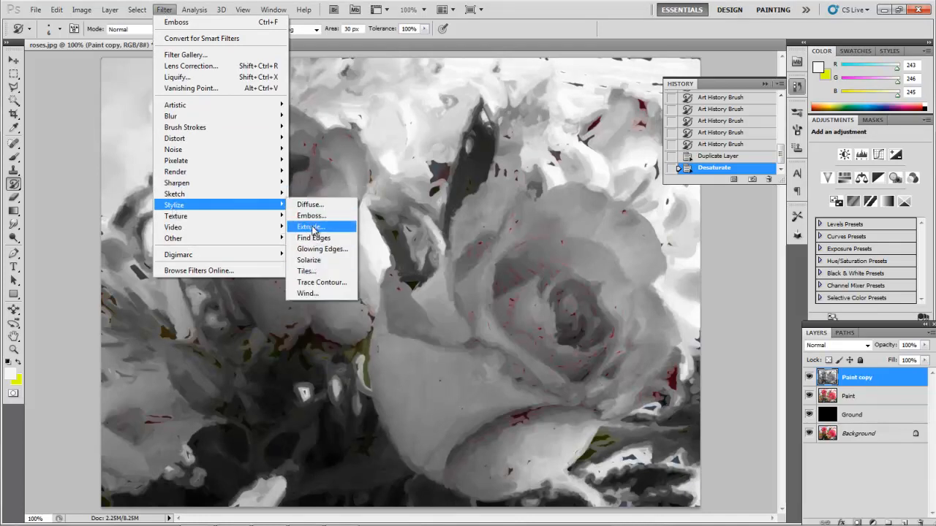
- Emboss the grey Paint copy with Angle -28, Height 2 pixels, Amount 500%
click(311, 215)
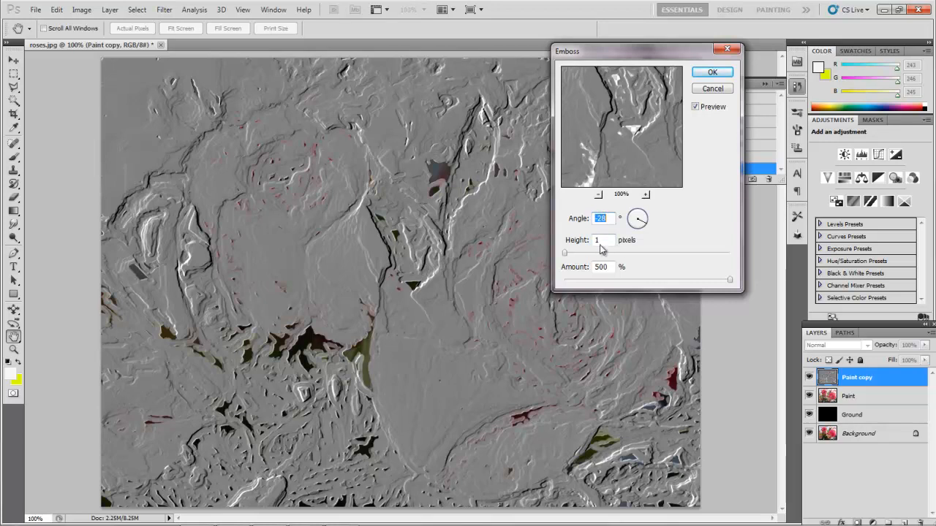
mouse_move(691, 285)
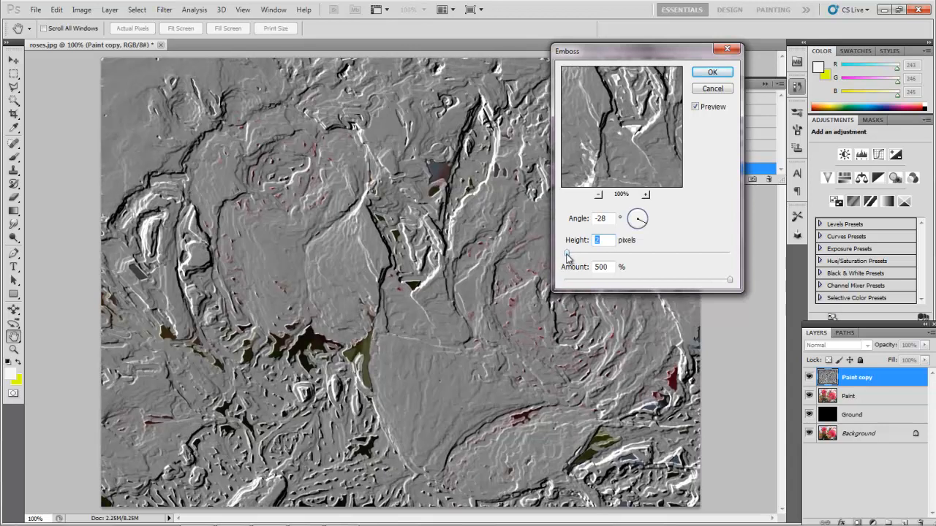
click(711, 72)
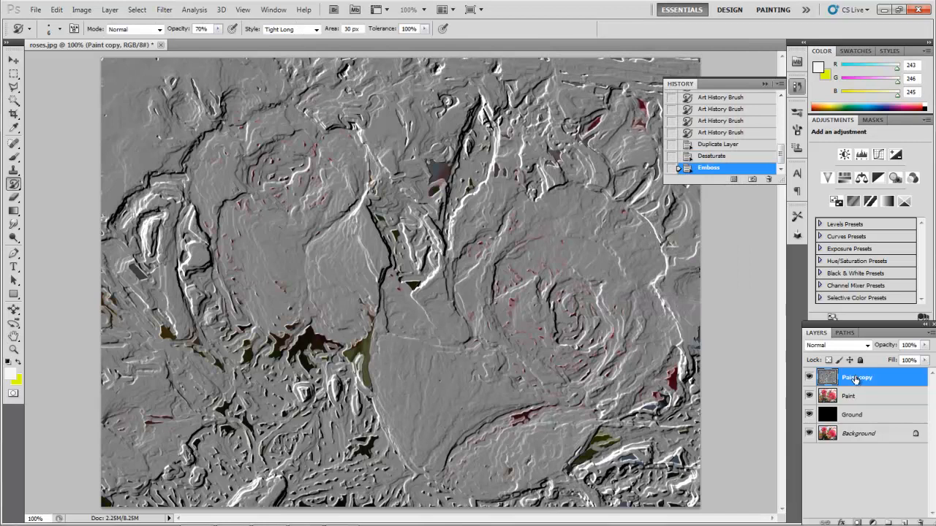
- Rename the Paint copy layer to 'emboss' and set its blend mode to Overlay
double_click(856, 378)
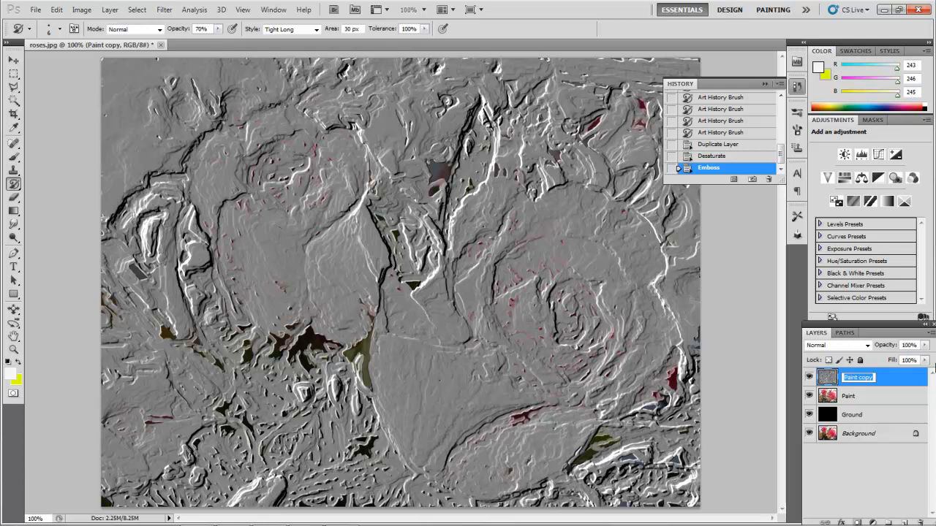
text(emboss)
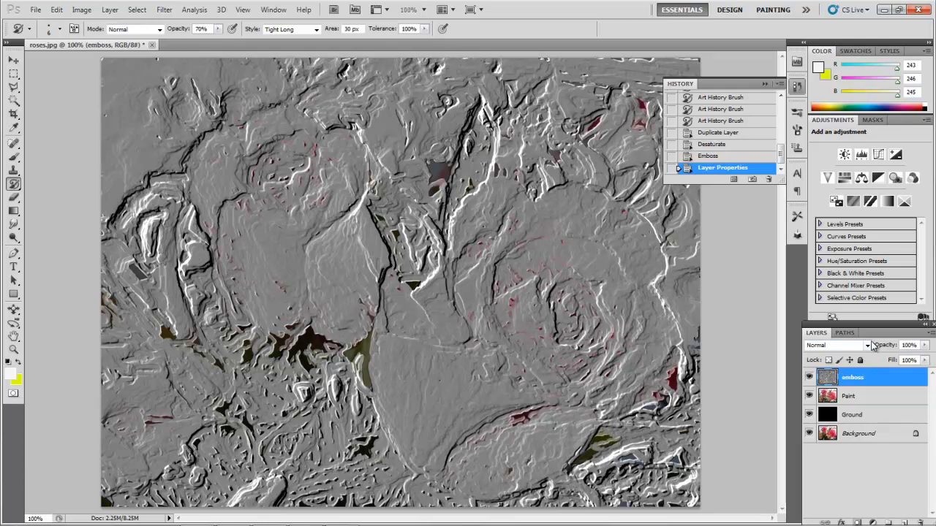
click(867, 345)
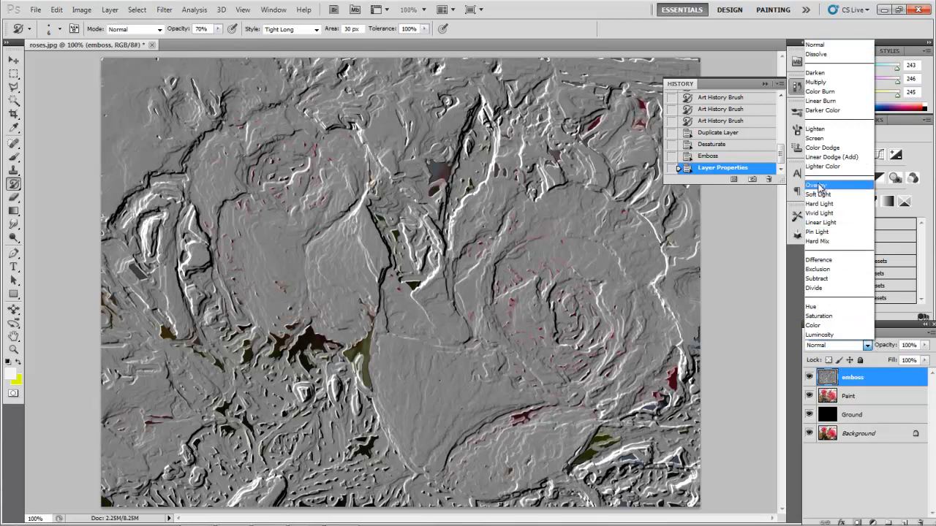
click(815, 184)
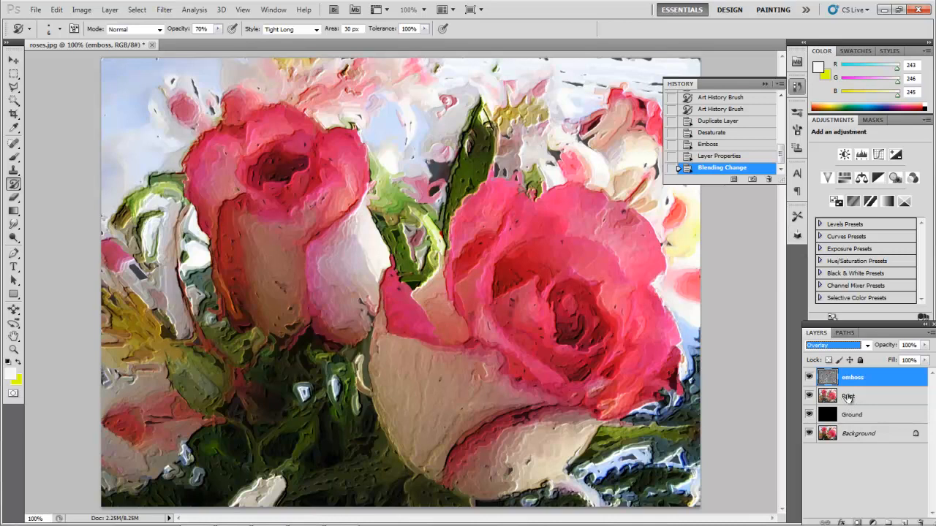
- Select the Paint layer and hide the black Ground layer
click(849, 396)
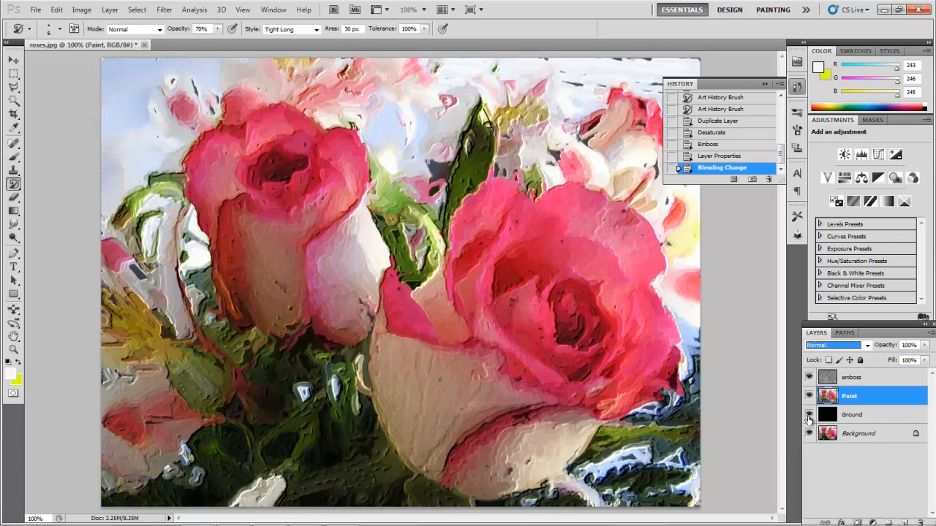
mouse_move(809, 415)
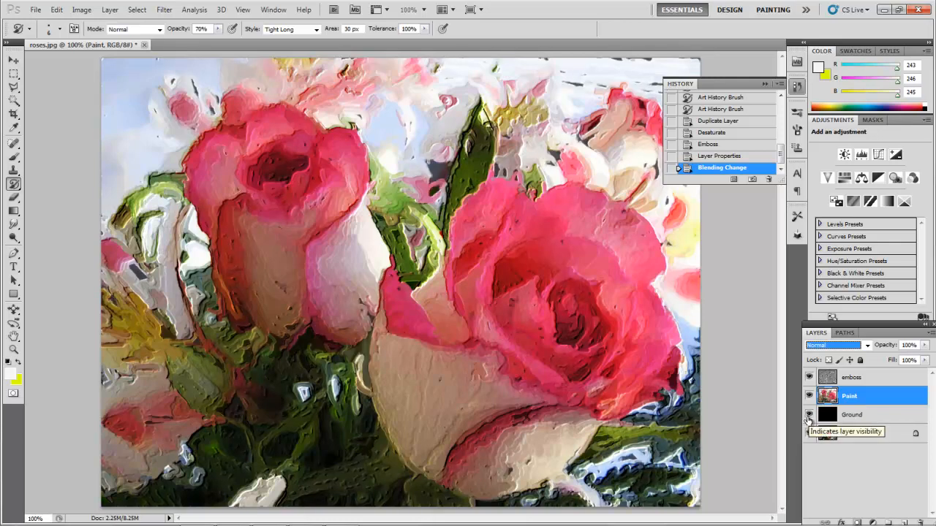
click(809, 415)
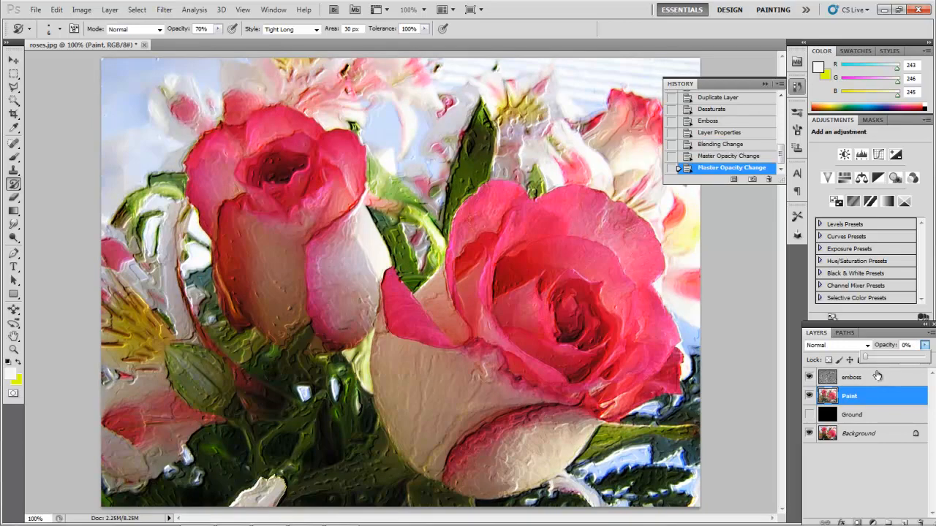
- Raise the Paint layer's opacity from 0% to 84%
drag(863, 359, 896, 359)
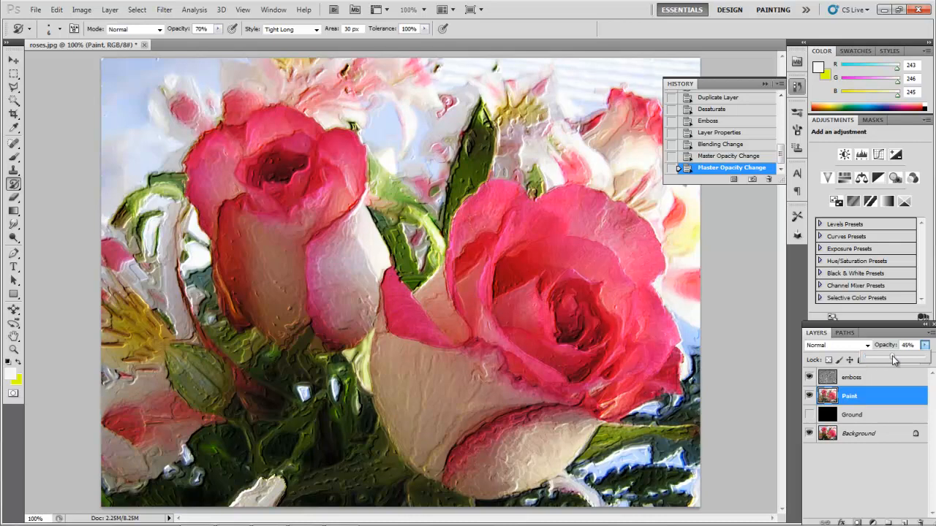
drag(892, 359, 917, 359)
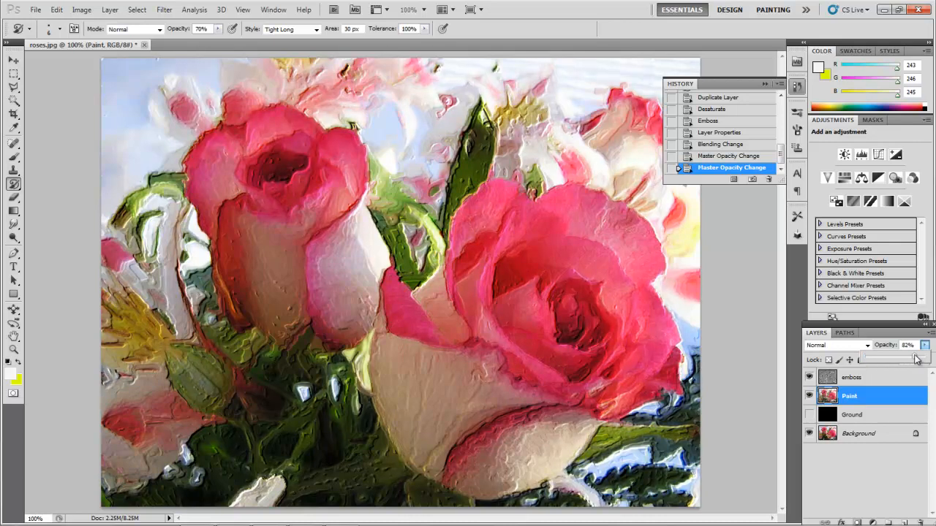
drag(892, 359, 911, 359)
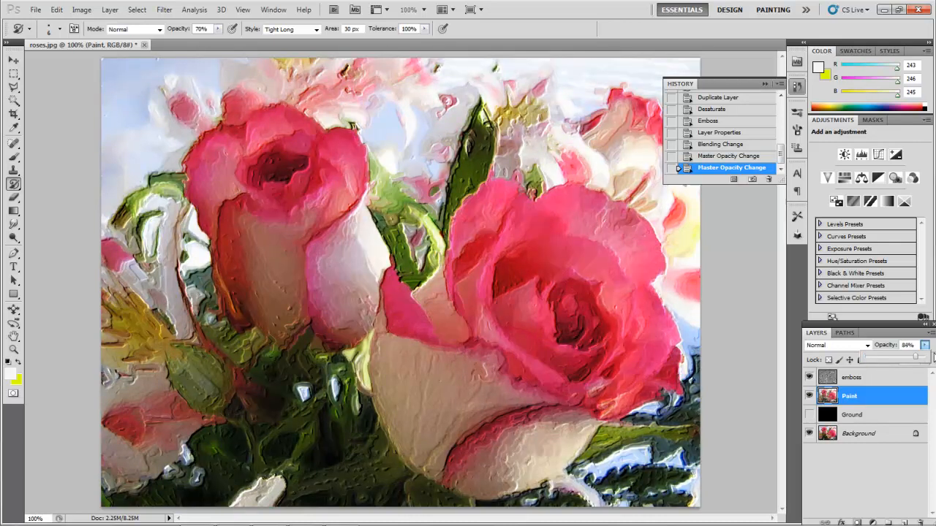